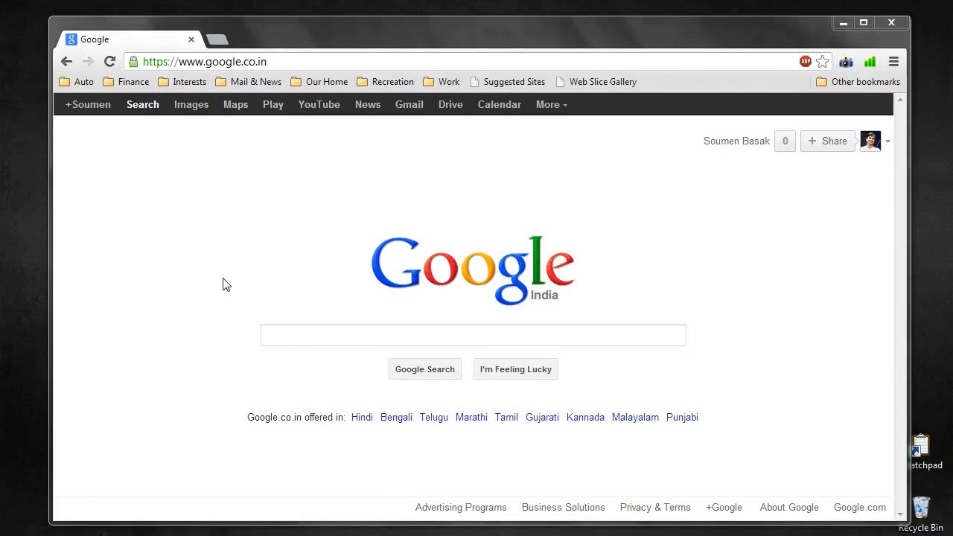
mouse_move(440, 215)
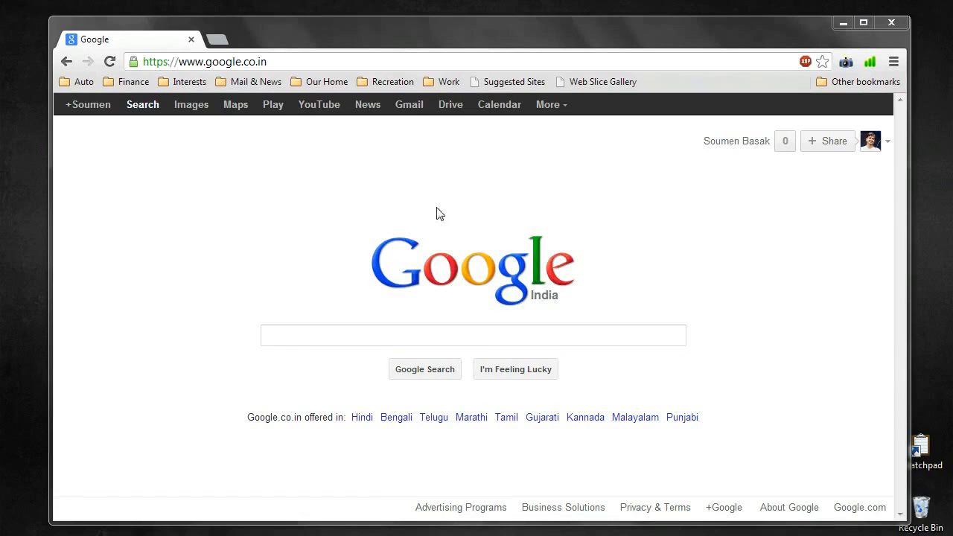
mouse_move(465, 222)
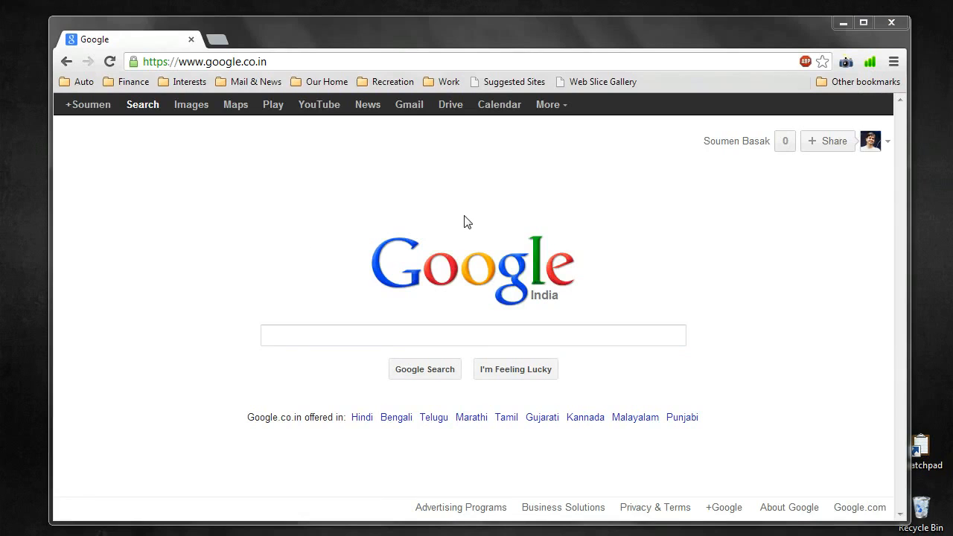
mouse_move(816, 318)
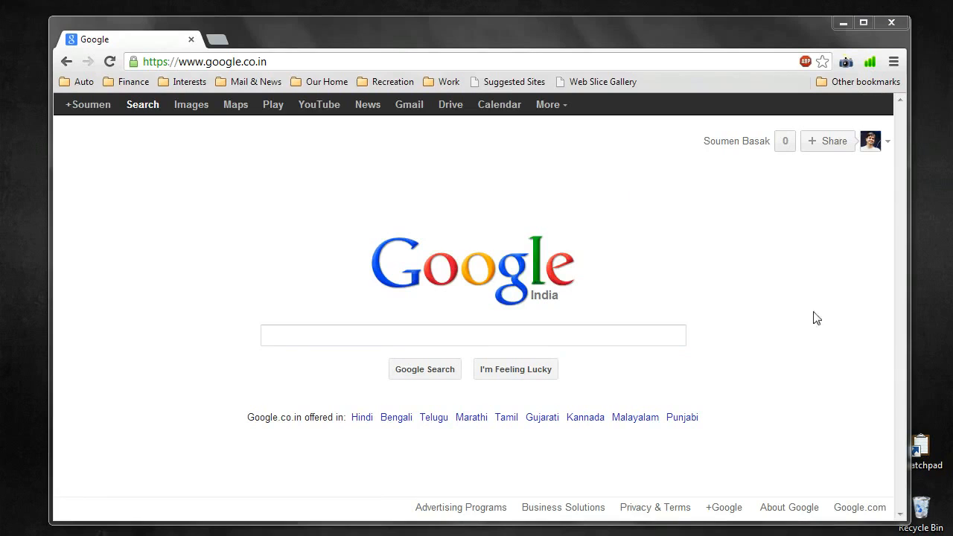
mouse_move(155, 445)
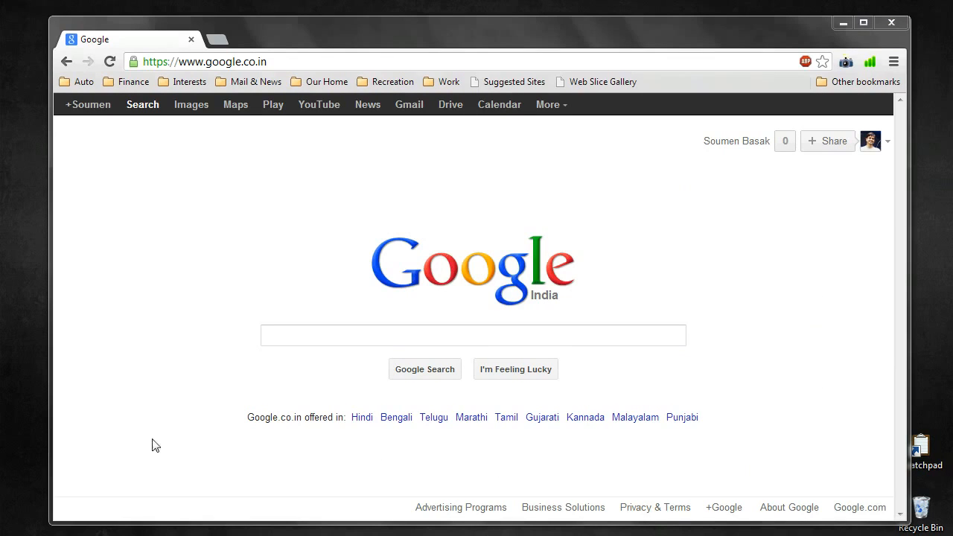
mouse_move(241, 262)
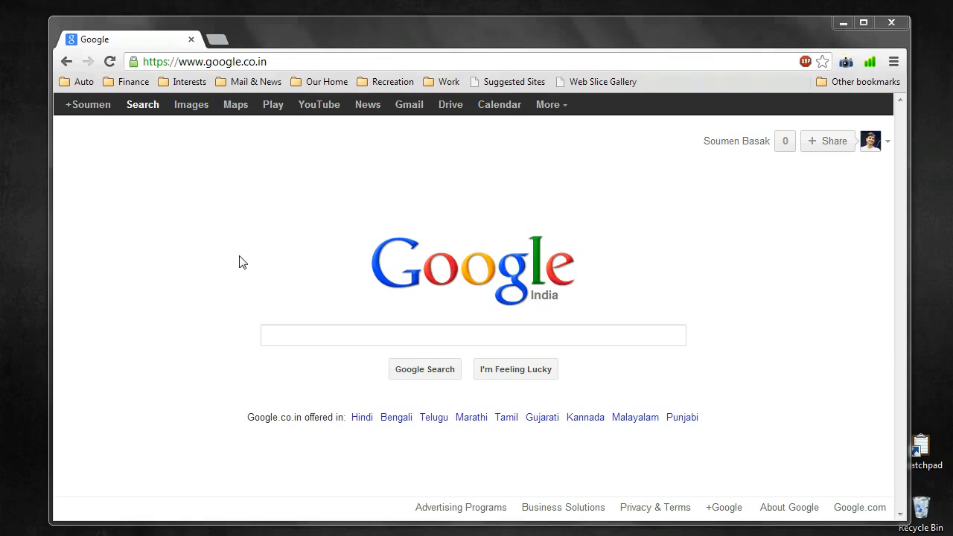
Step: Search Google for 'minimalist web design'
click(473, 335)
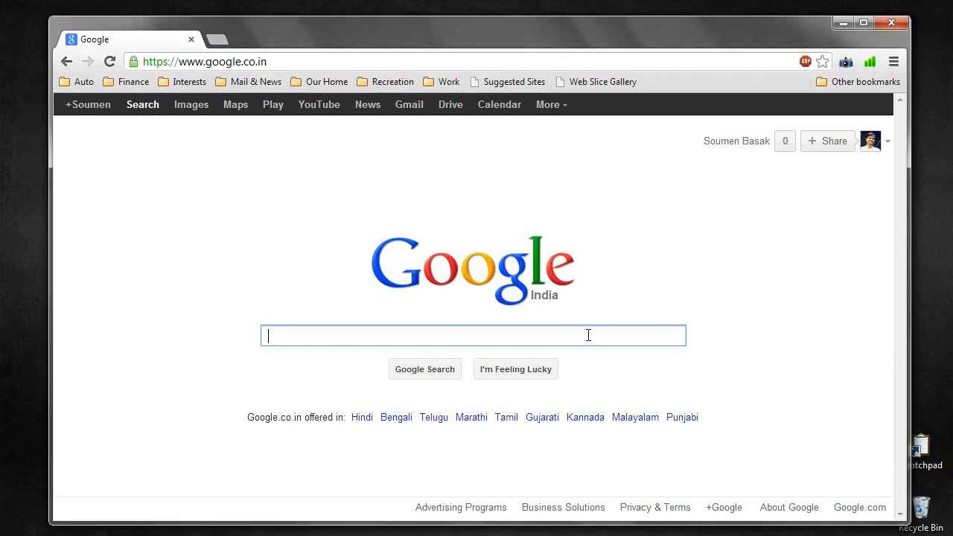
mouse_move(454, 335)
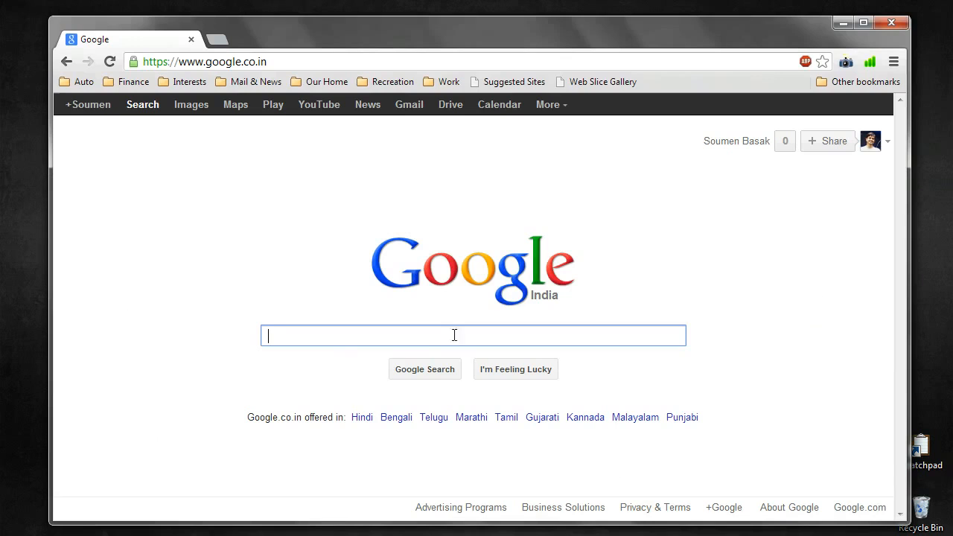
mouse_move(345, 368)
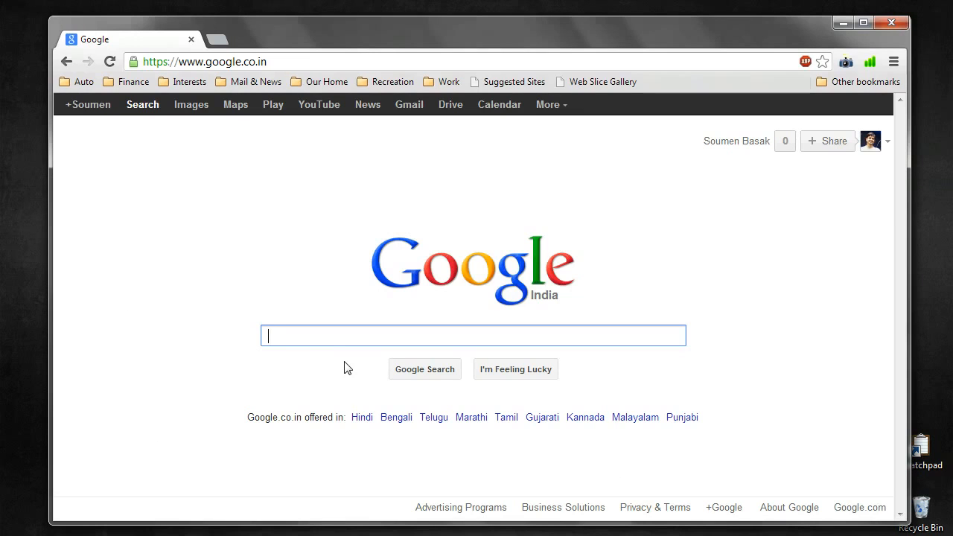
mouse_move(382, 408)
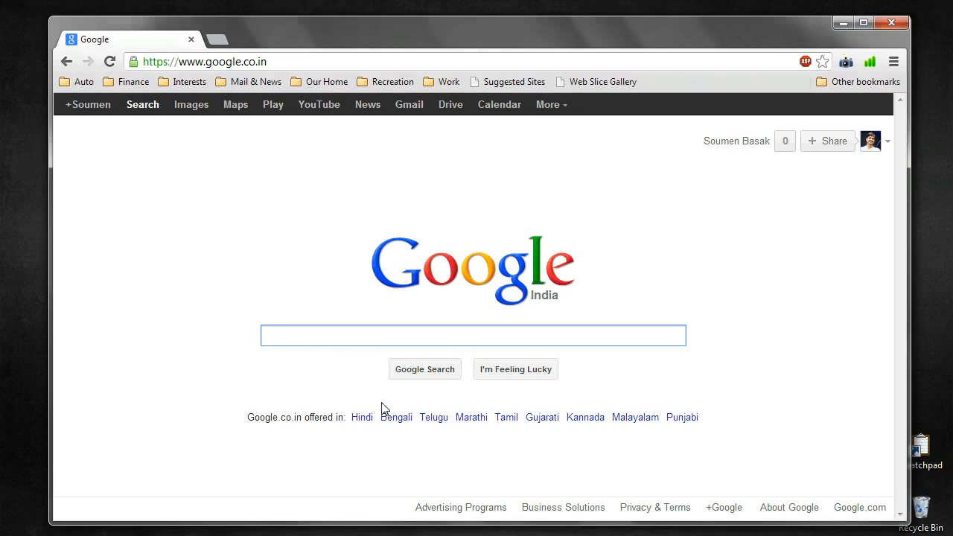
mouse_move(682, 417)
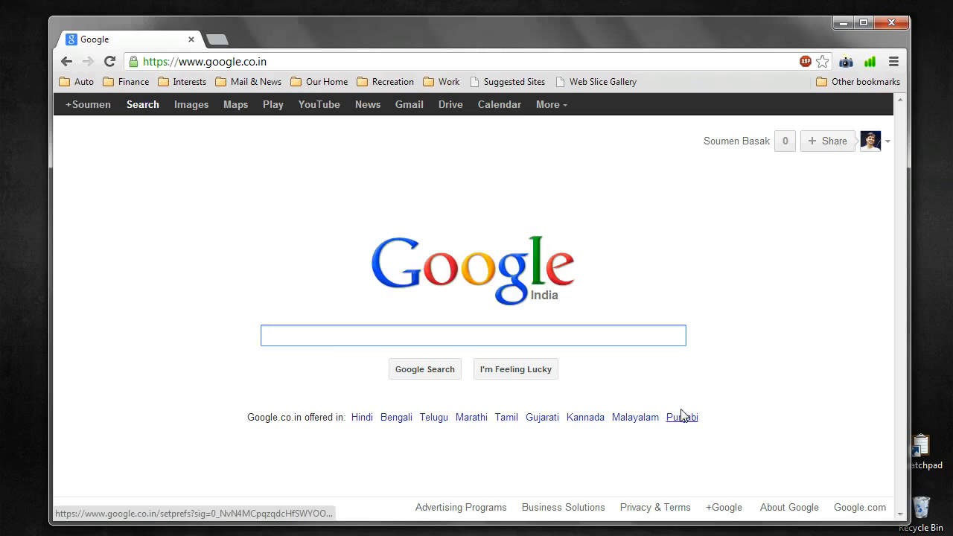
mouse_move(881, 176)
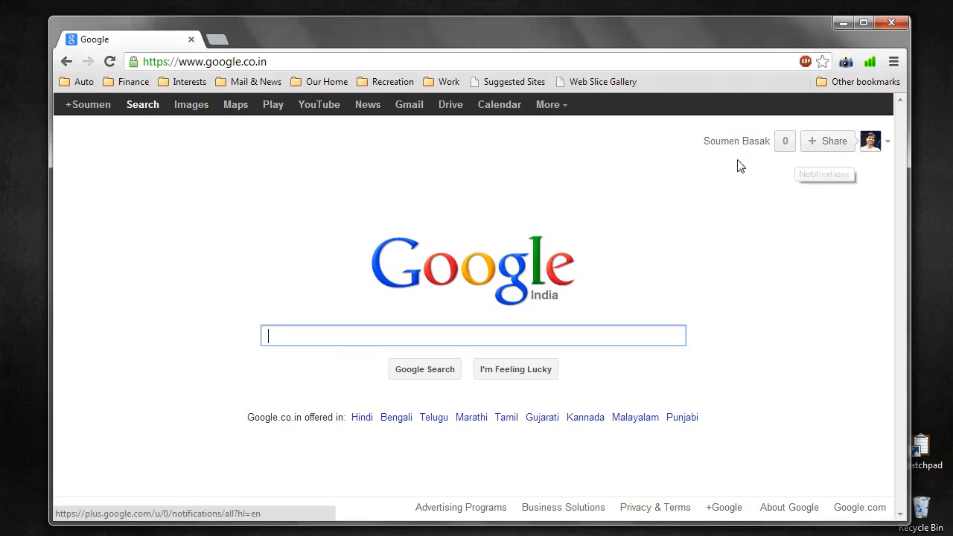
mouse_move(69, 119)
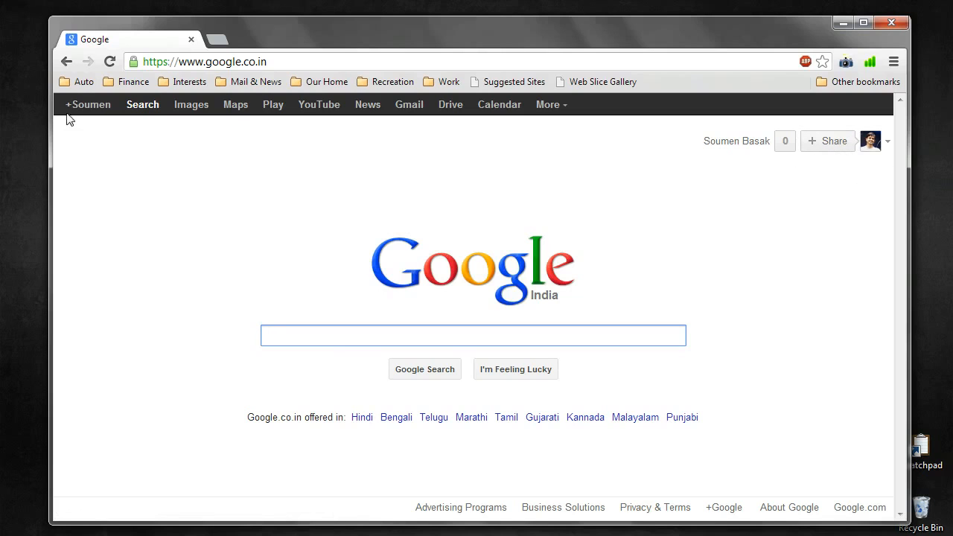
mouse_move(294, 106)
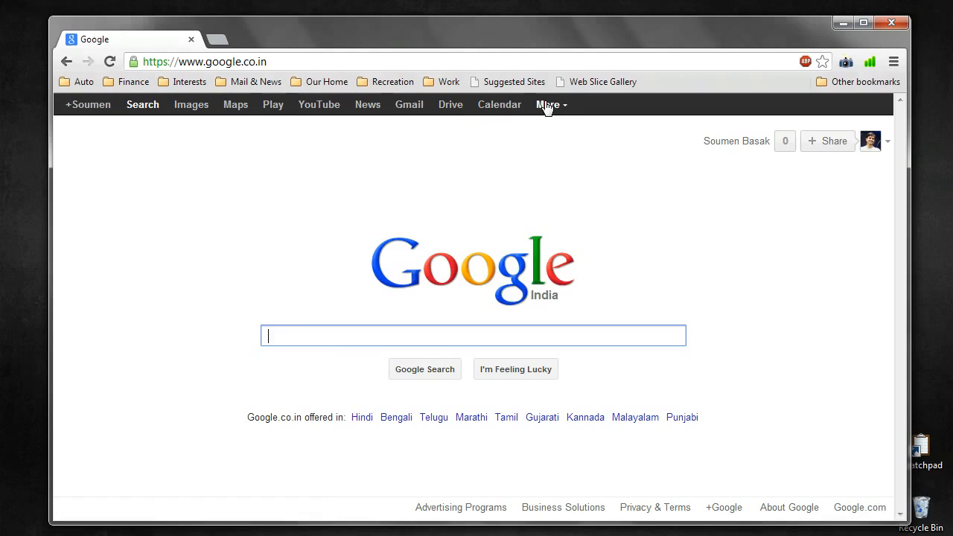
mouse_move(236, 104)
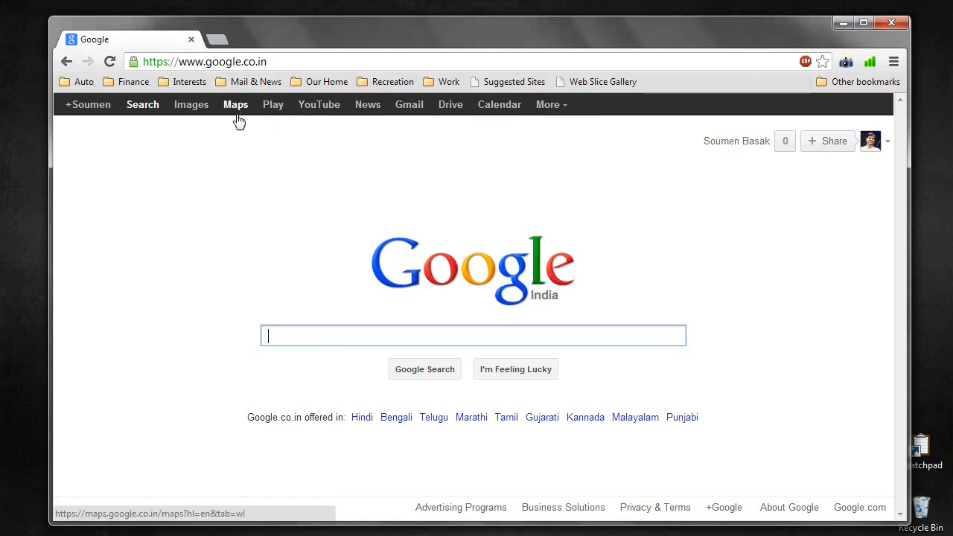
mouse_move(107, 146)
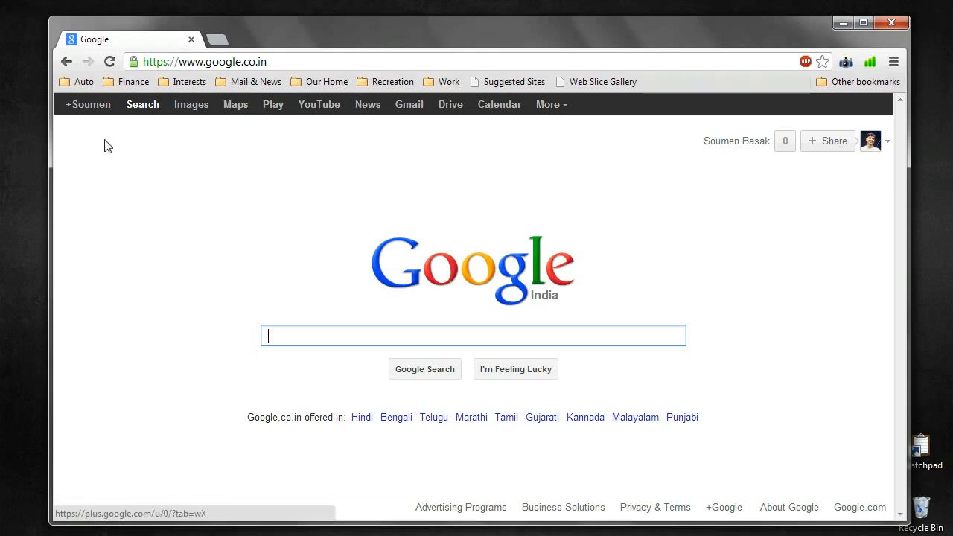
mouse_move(749, 333)
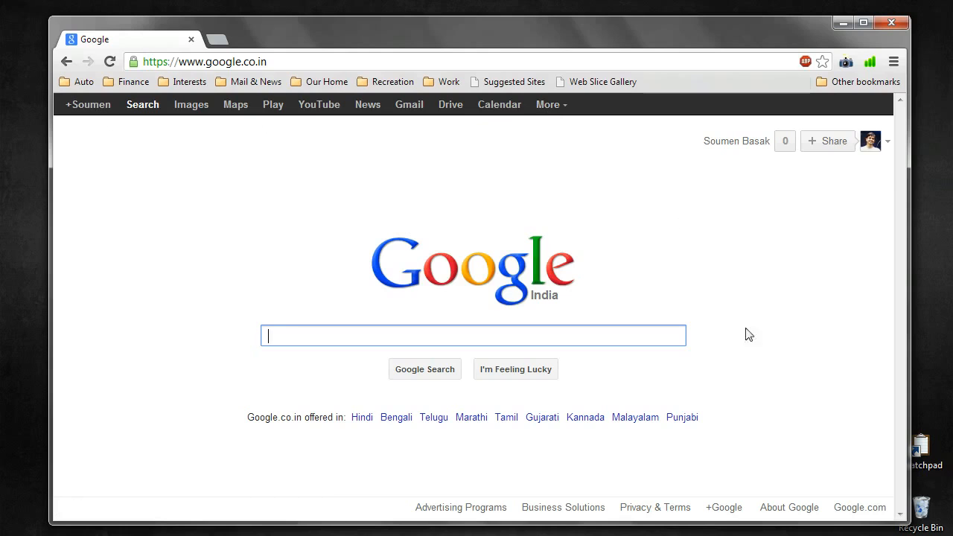
mouse_move(292, 389)
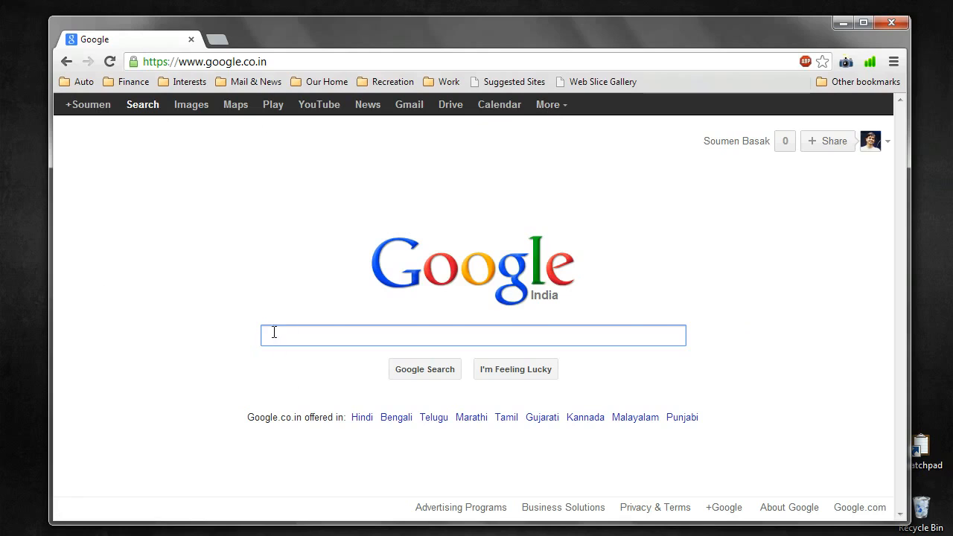
mouse_move(543, 357)
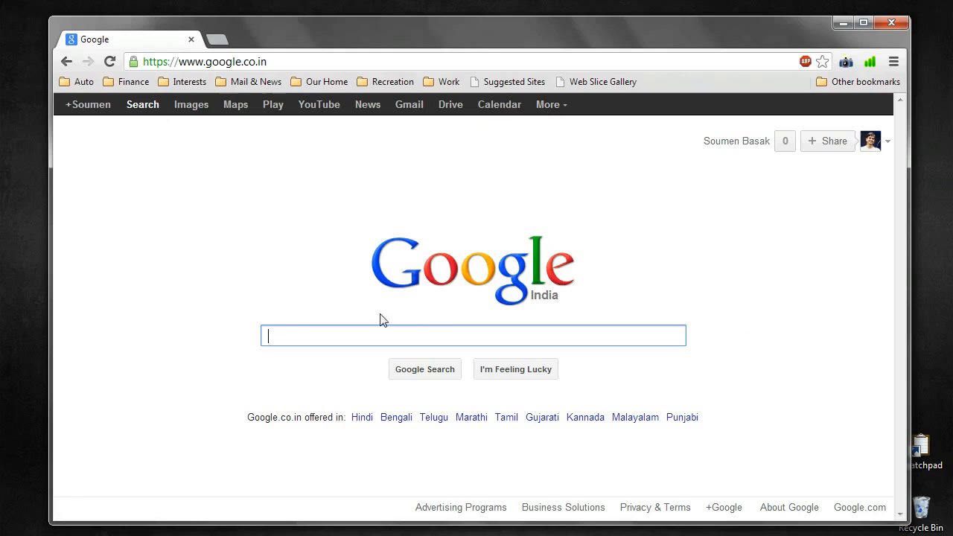
mouse_move(694, 313)
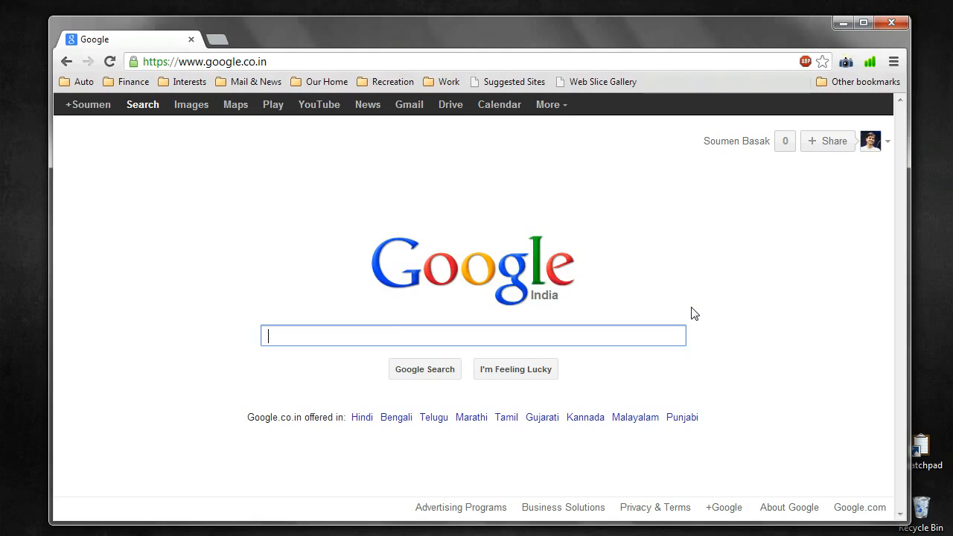
mouse_move(351, 203)
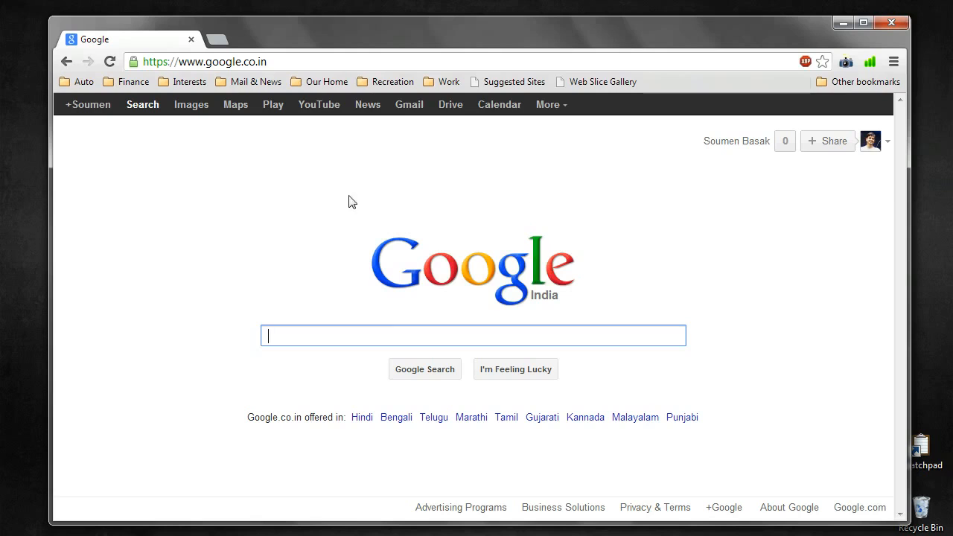
mouse_move(292, 305)
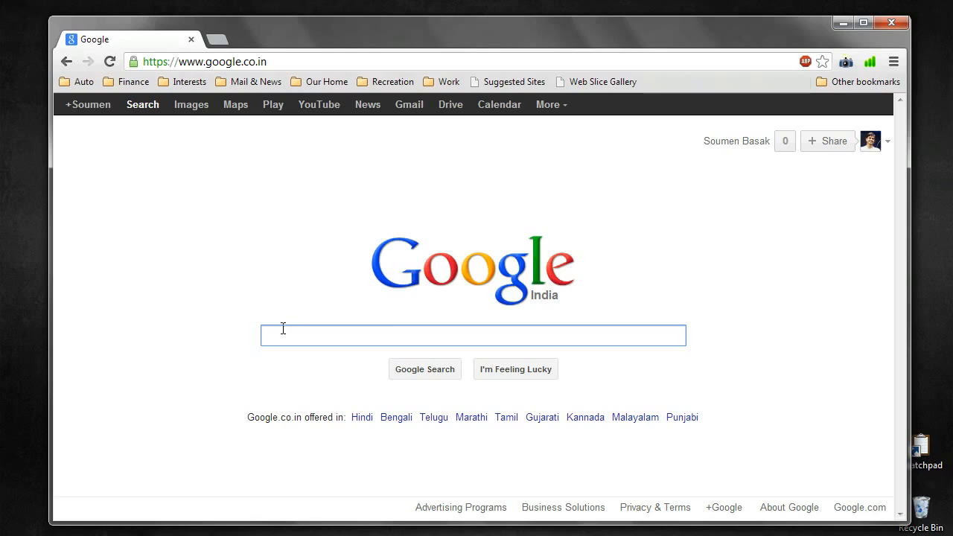
mouse_move(253, 286)
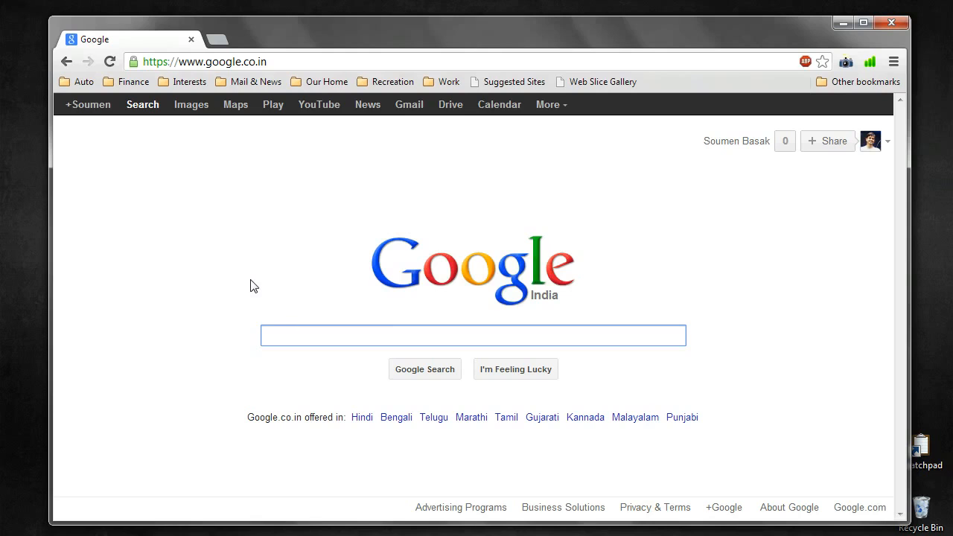
text(mini)
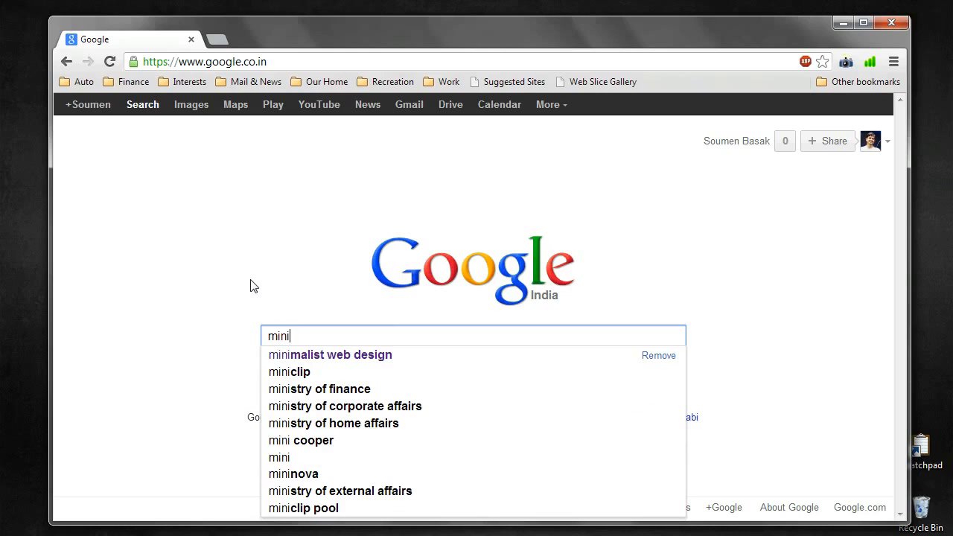
click(329, 355)
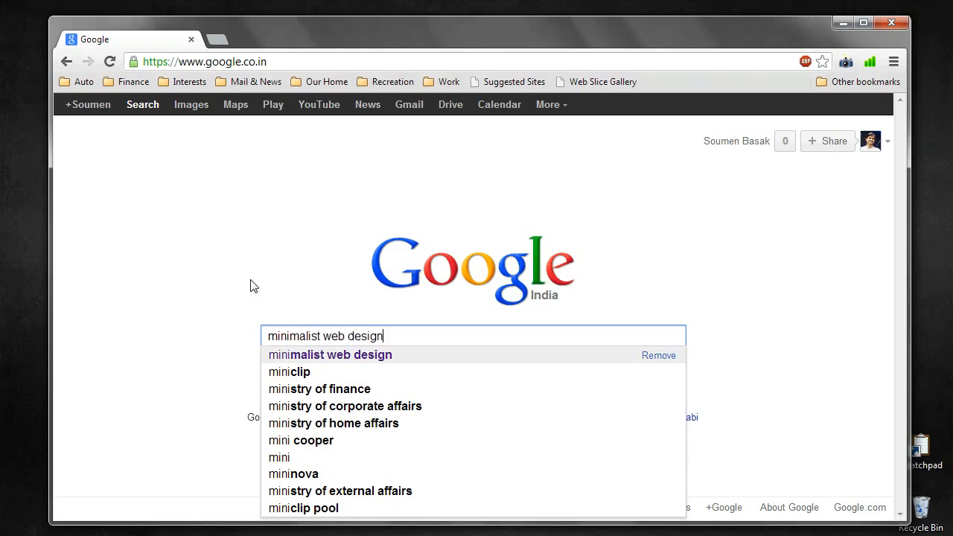
key(Return)
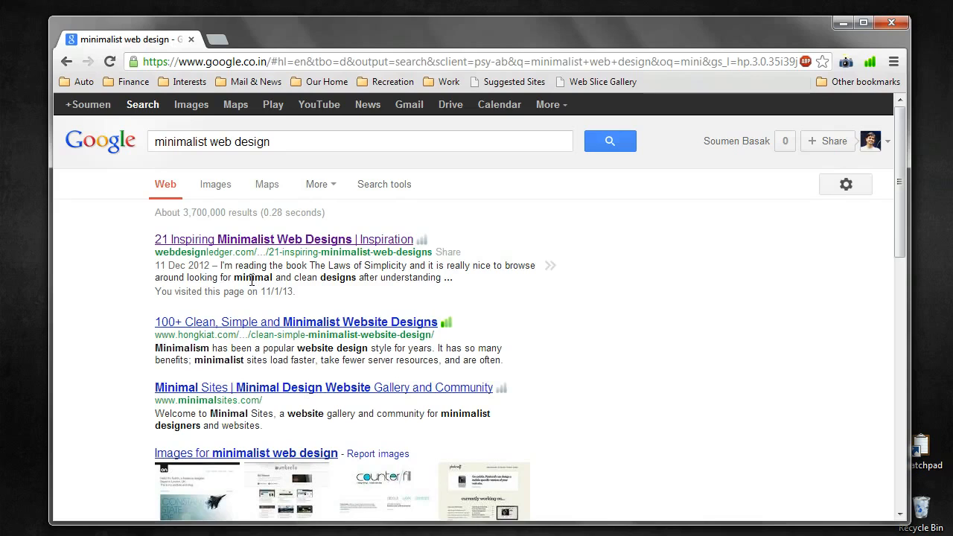
mouse_move(497, 238)
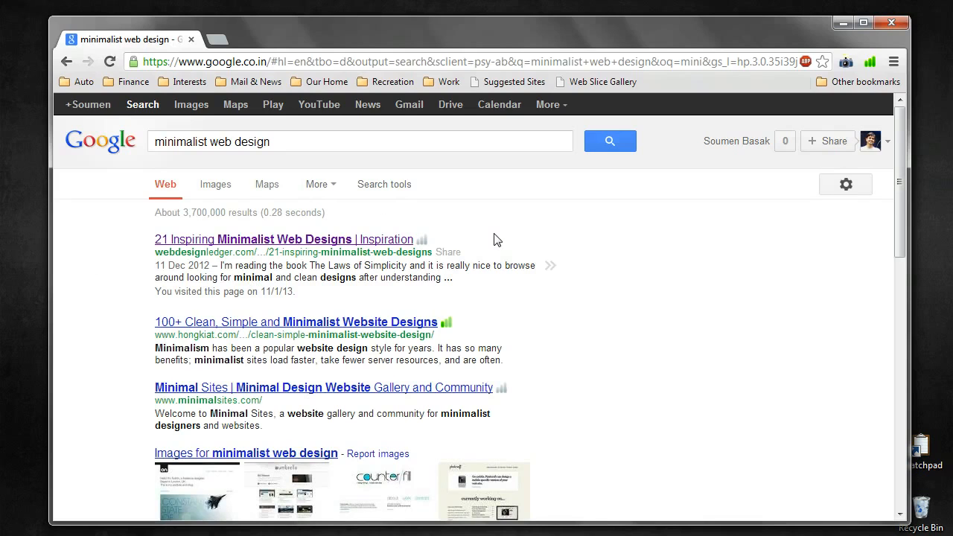
mouse_move(519, 228)
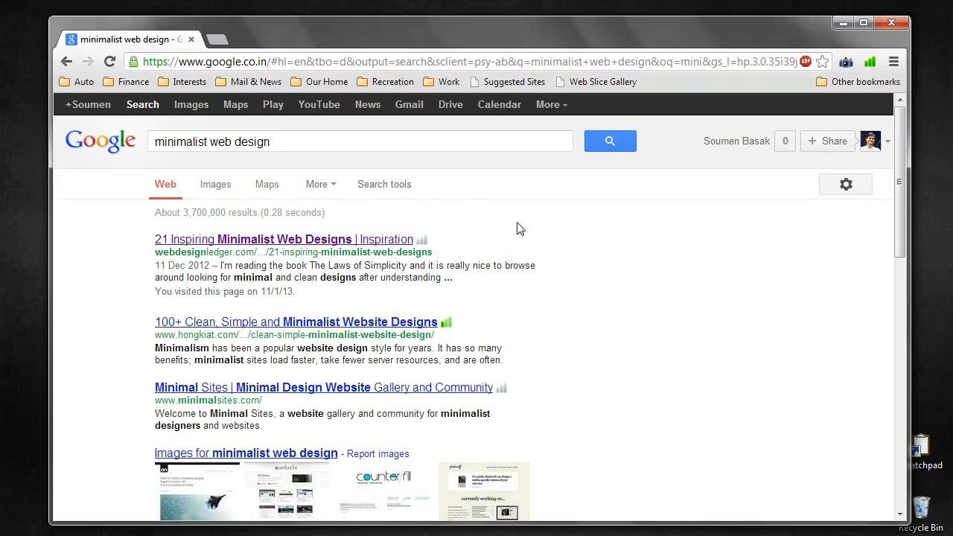
mouse_move(356, 301)
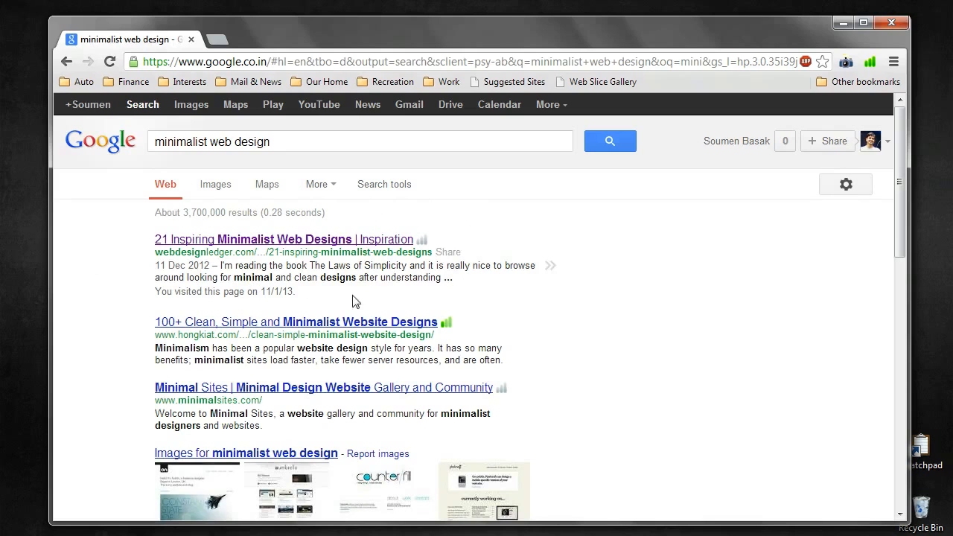
mouse_move(693, 366)
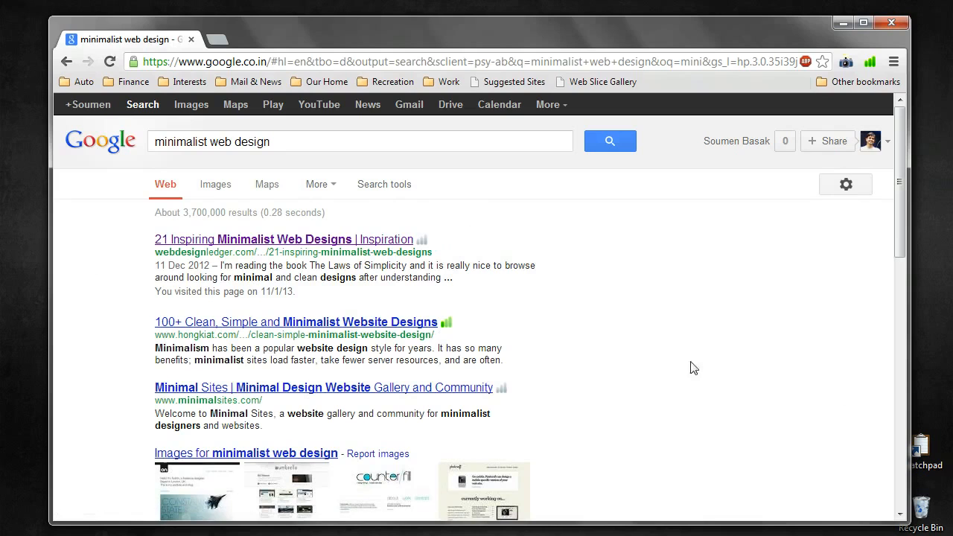
mouse_move(631, 256)
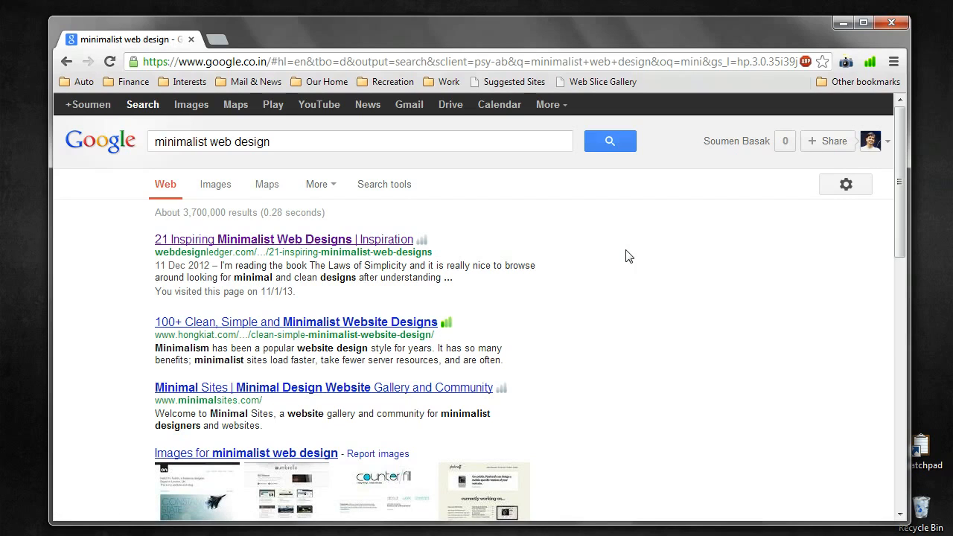
mouse_move(846, 184)
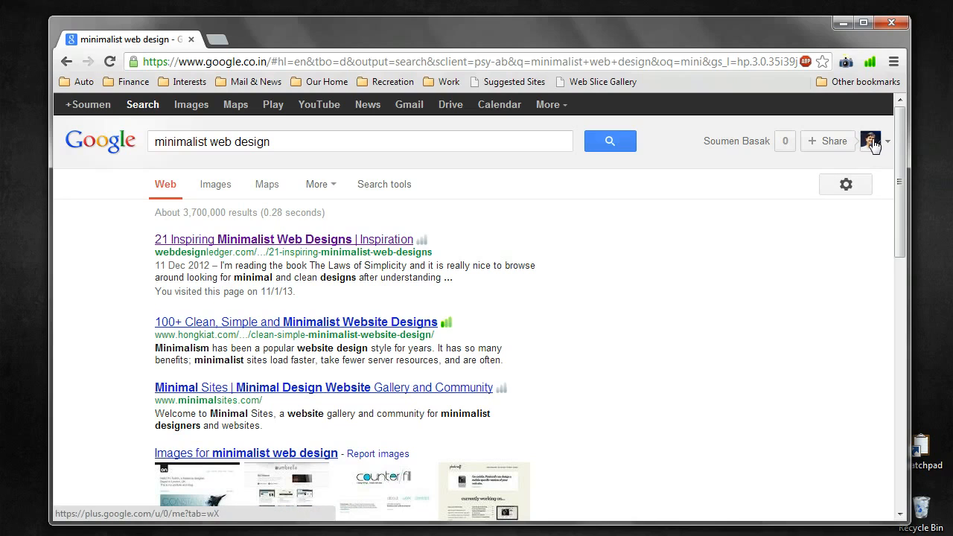
mouse_move(873, 146)
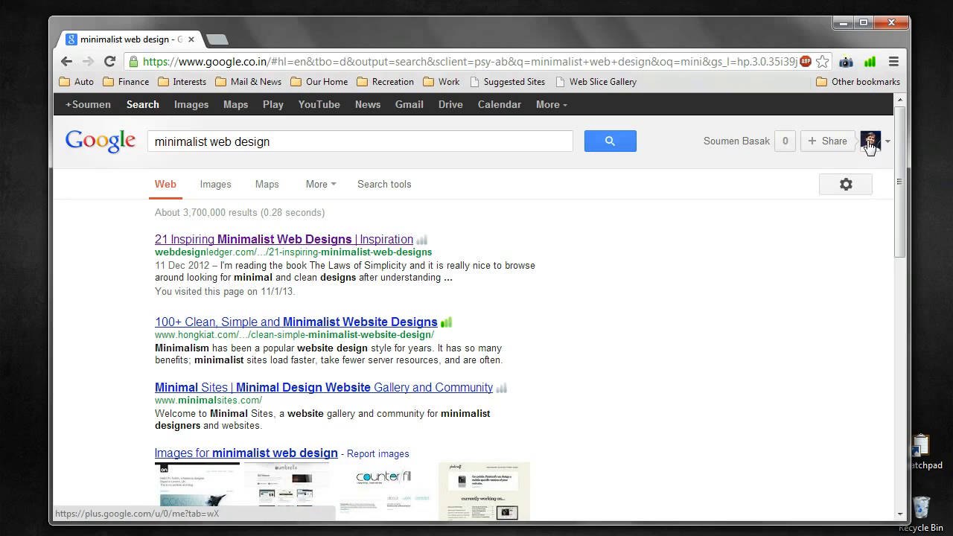
Step: Open the '21 Inspiring Minimalist Web Designs' result in a new tab
click(869, 140)
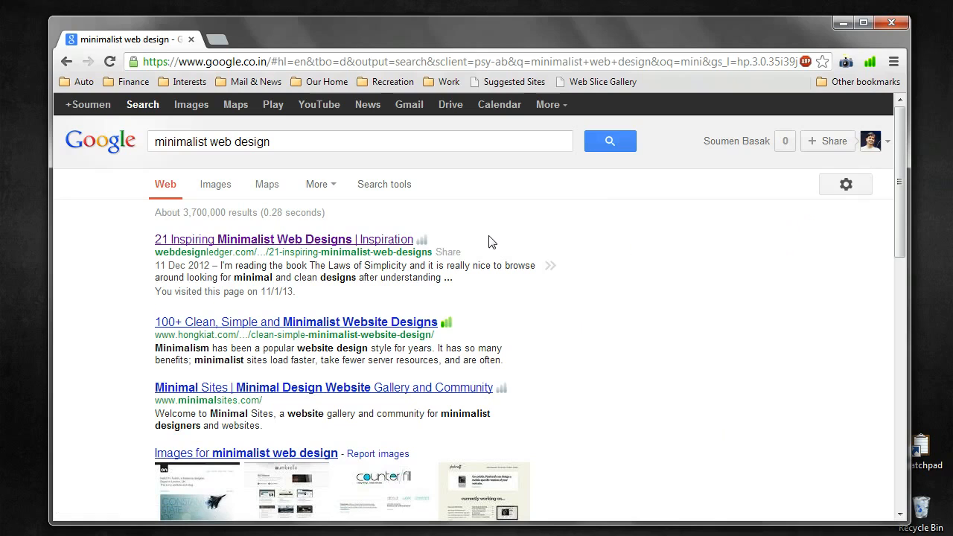
mouse_move(378, 349)
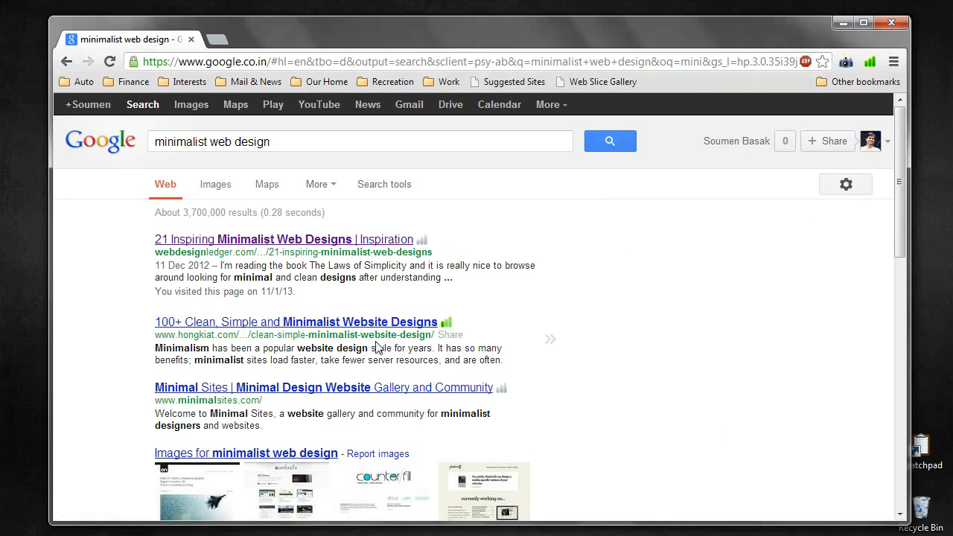
mouse_move(211, 274)
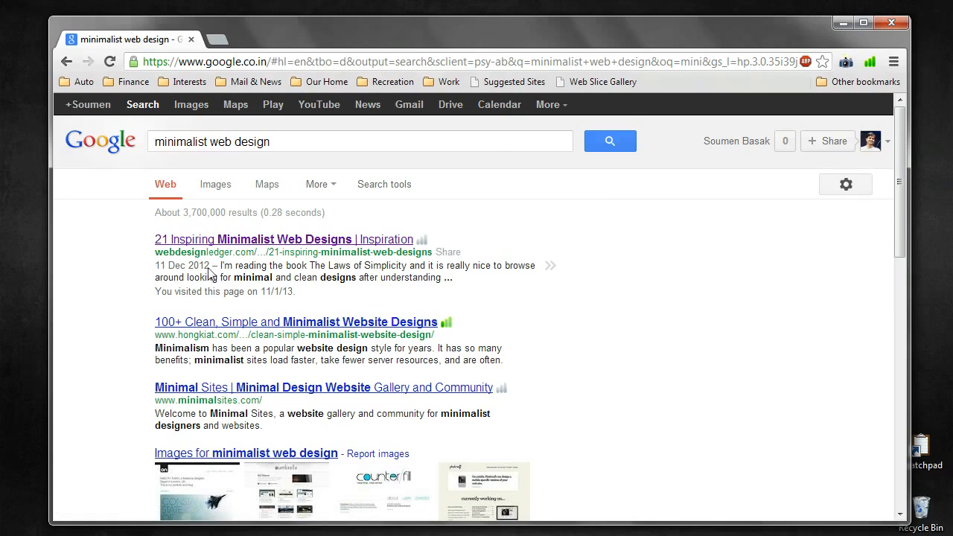
mouse_move(205, 248)
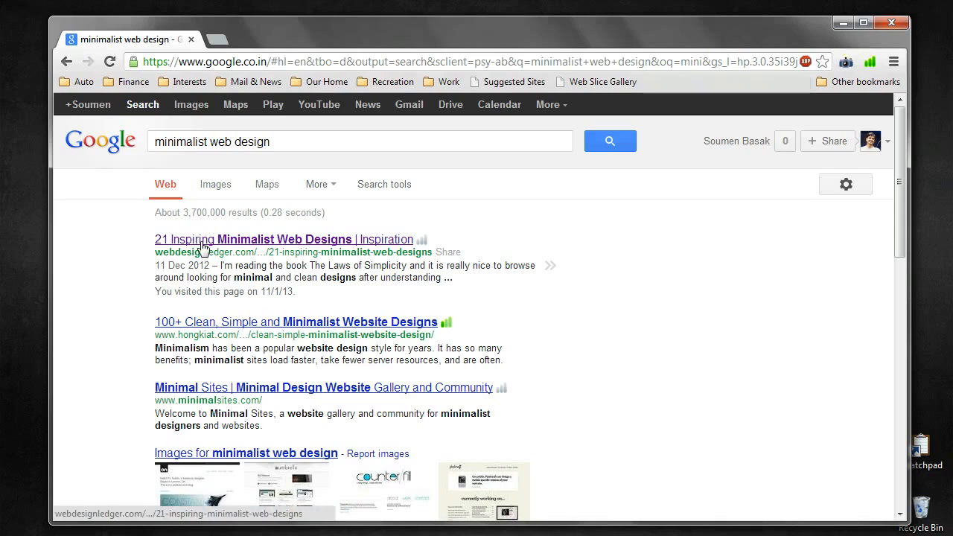
mouse_move(559, 313)
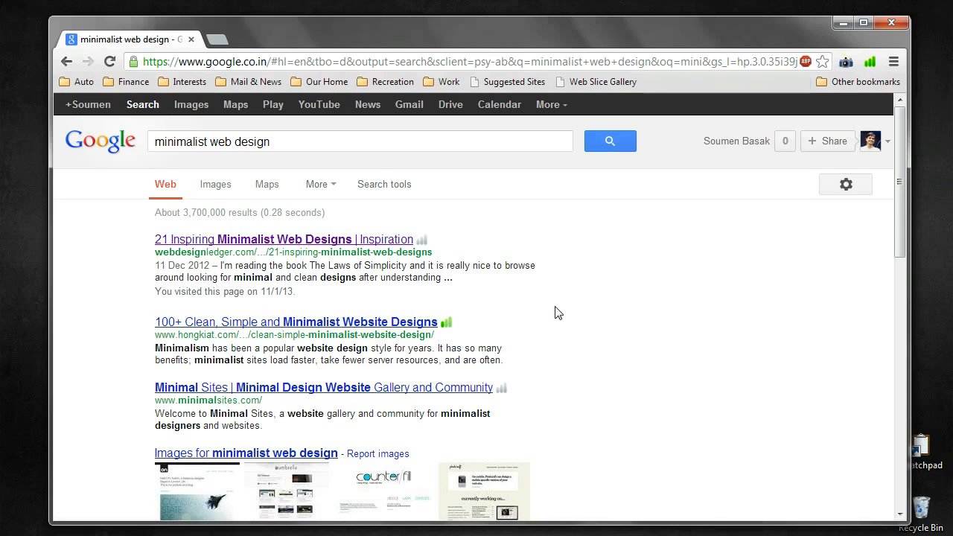
mouse_move(542, 307)
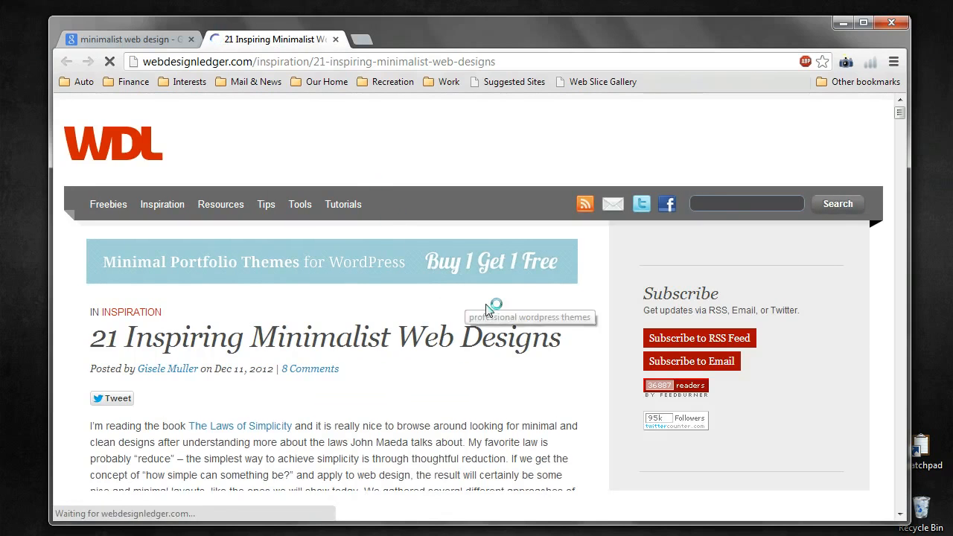
Step: Scroll the article down to the Simply Adam Mann example with its portfolio thumbnails
scroll(down, 3)
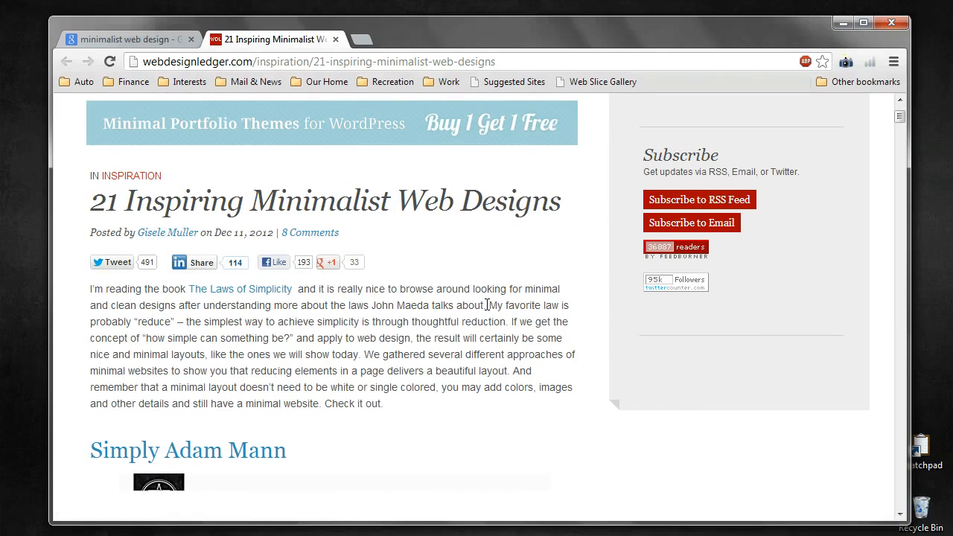
scroll(down, 3)
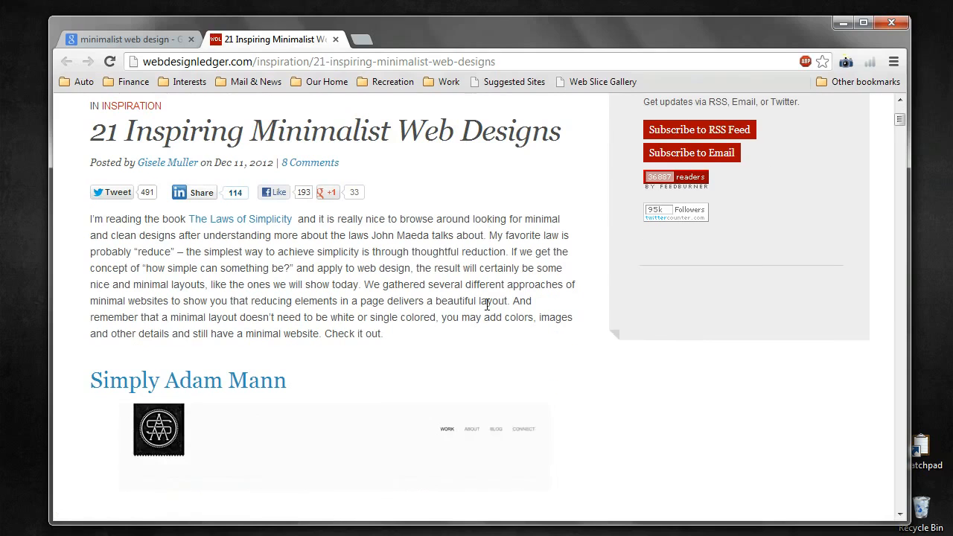
scroll(down, 3)
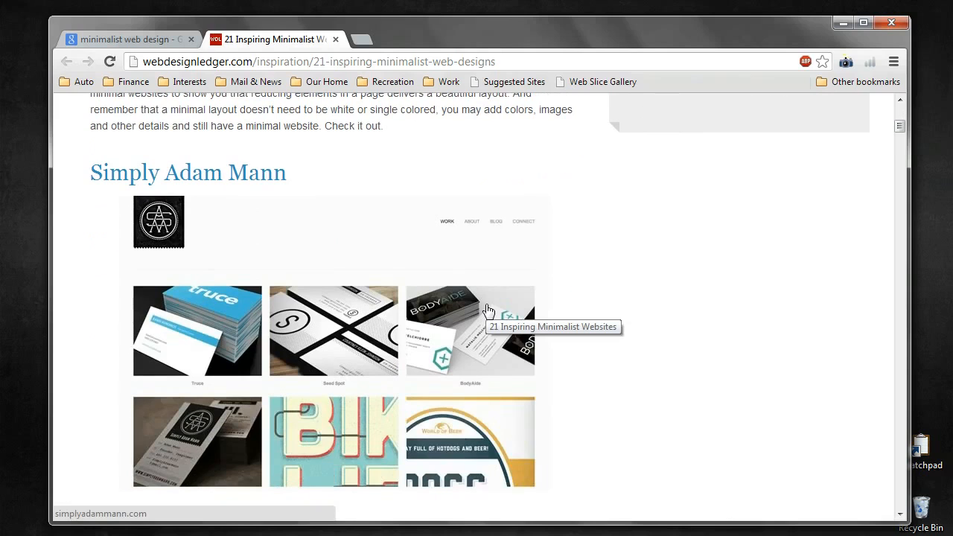
mouse_move(262, 180)
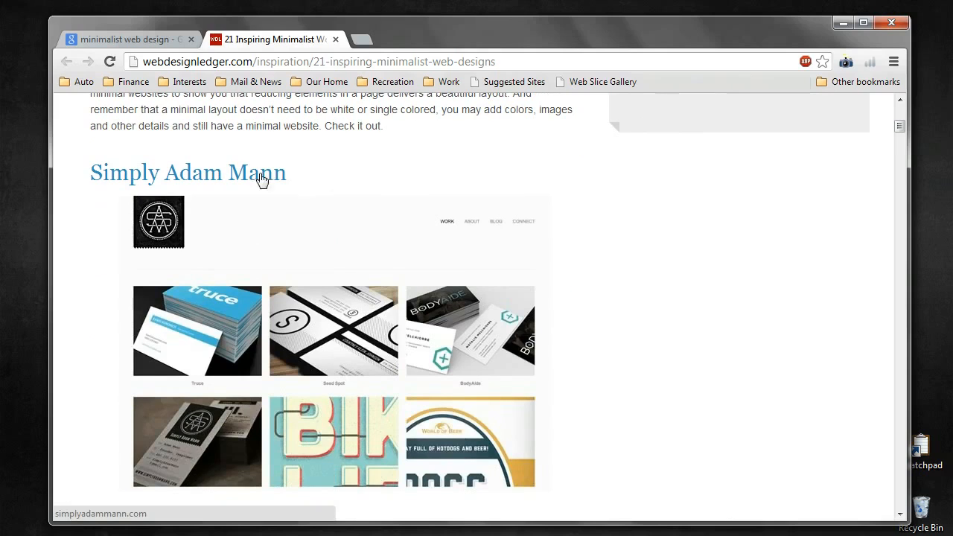
scroll(down, 3)
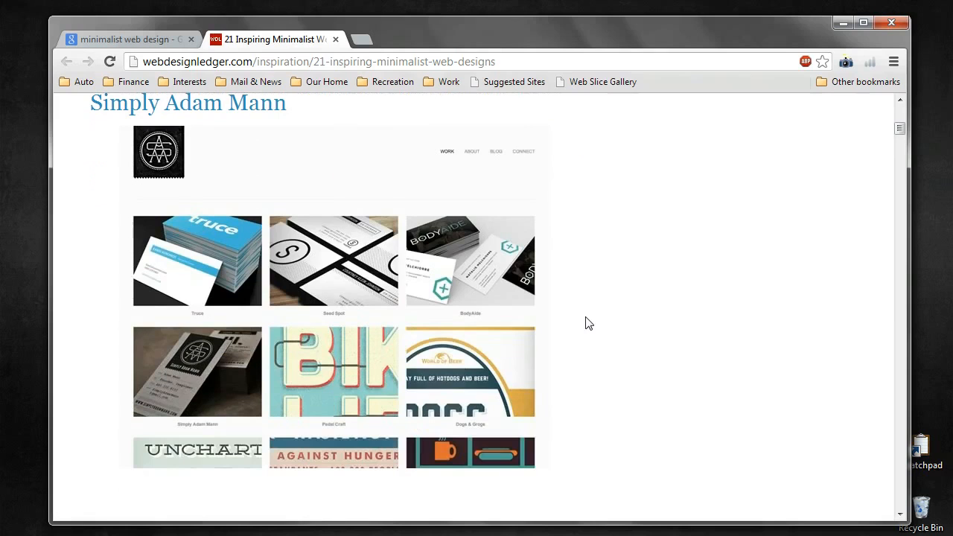
scroll(up, 3)
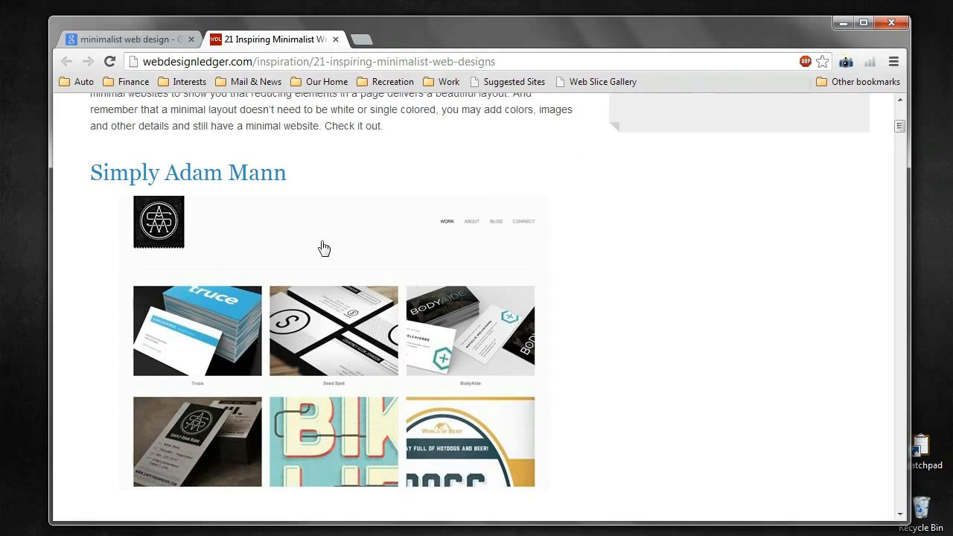
mouse_move(146, 259)
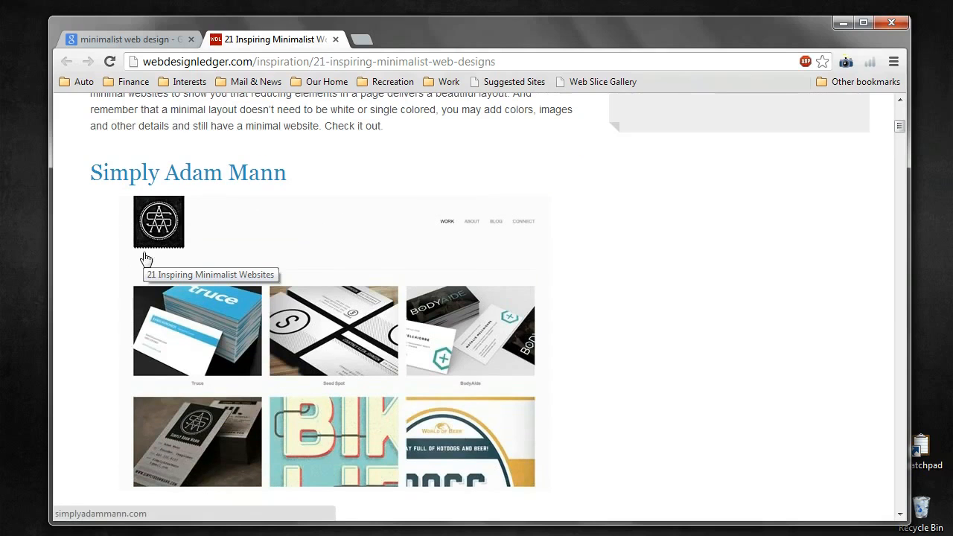
mouse_move(310, 246)
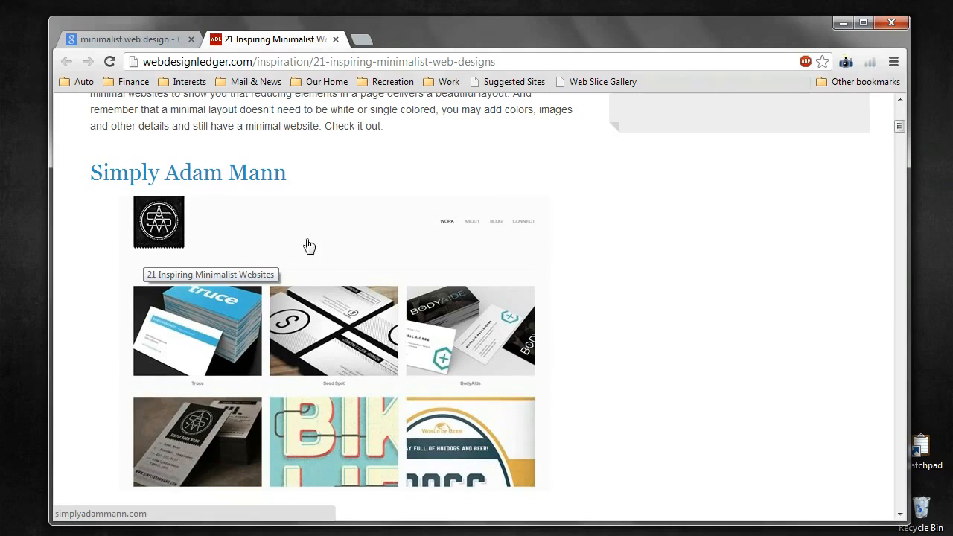
mouse_move(349, 312)
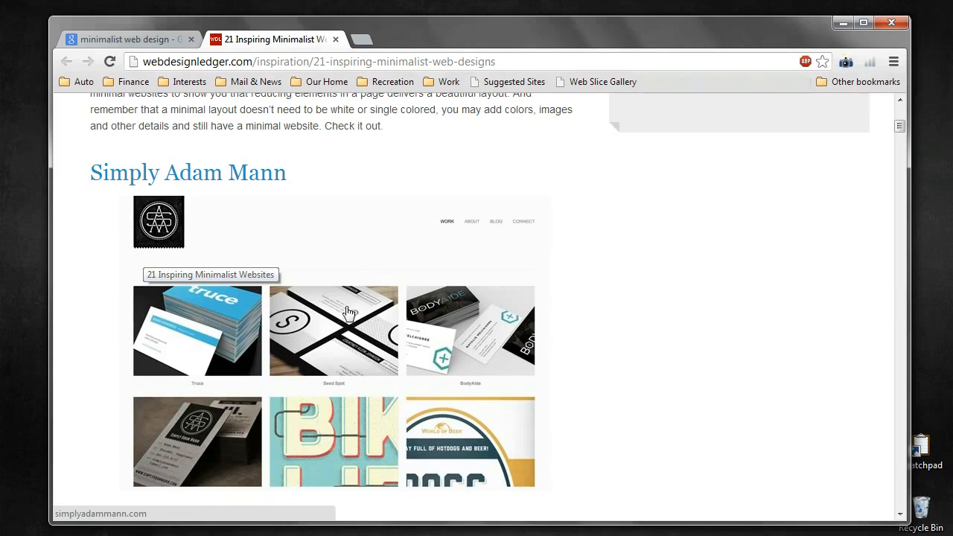
mouse_move(527, 337)
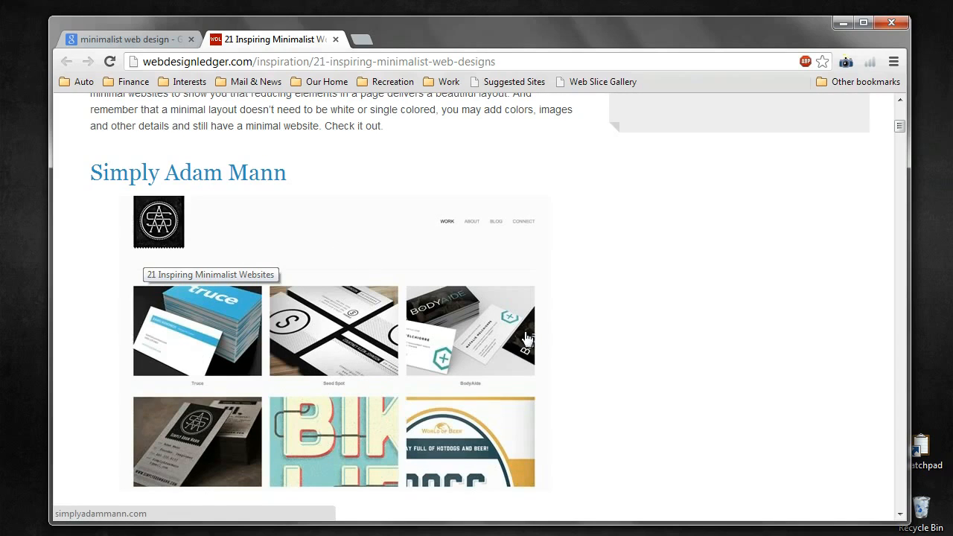
scroll(down, 3)
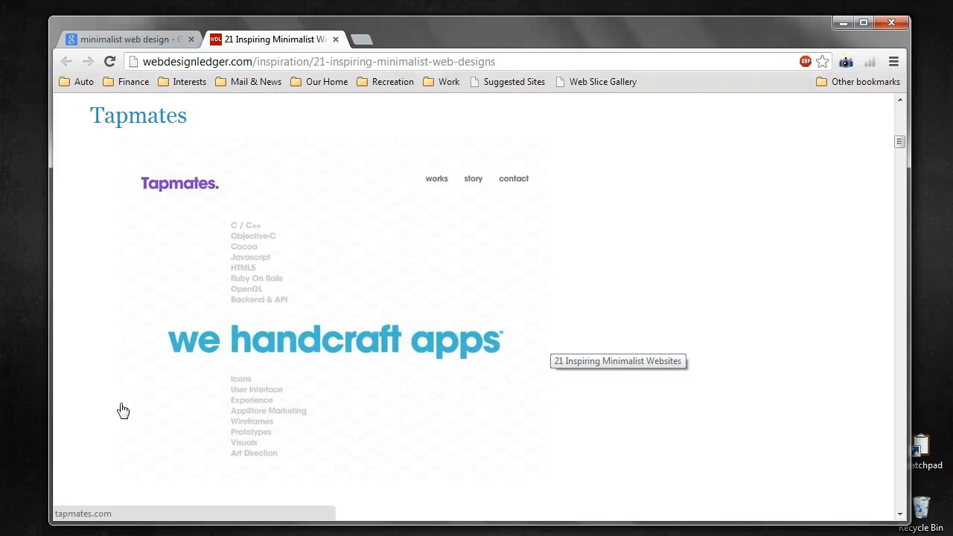
mouse_move(408, 399)
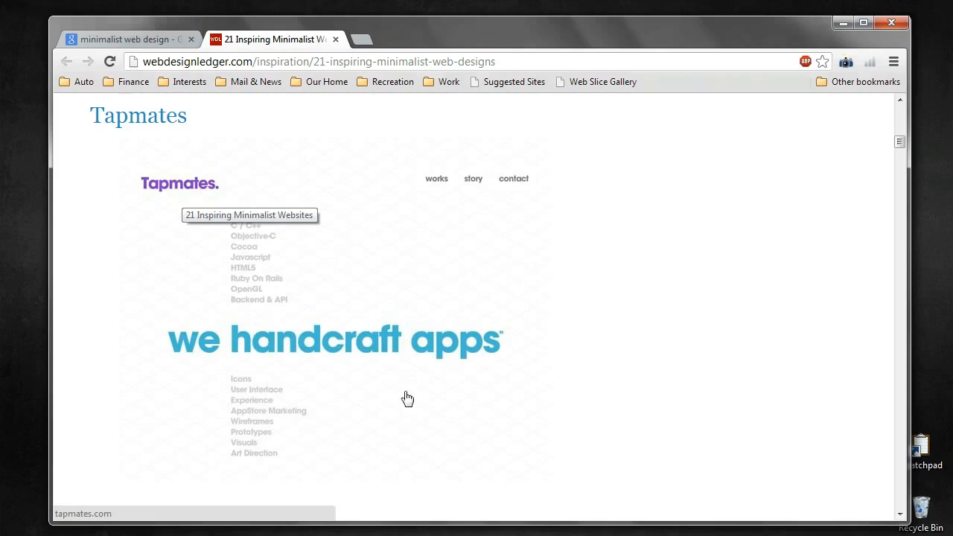
mouse_move(160, 346)
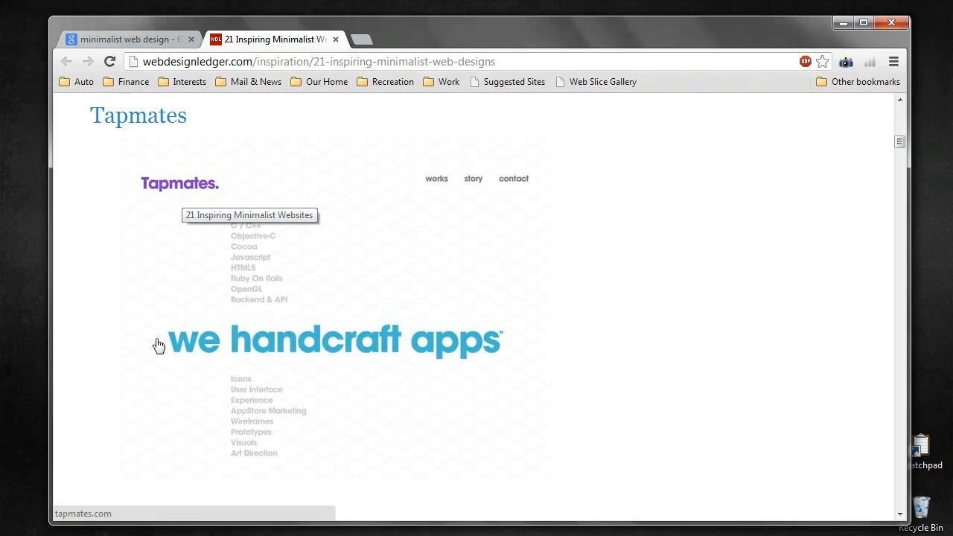
mouse_move(442, 348)
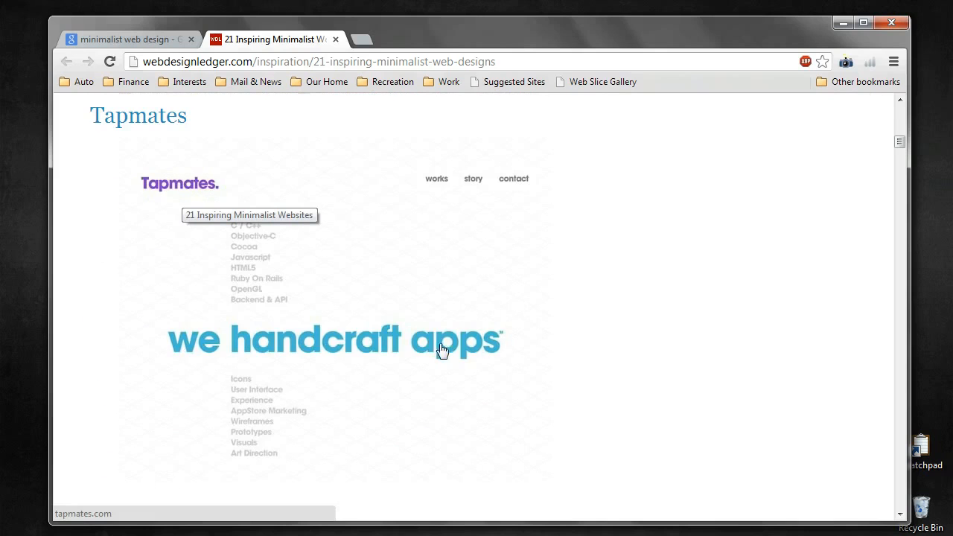
mouse_move(462, 358)
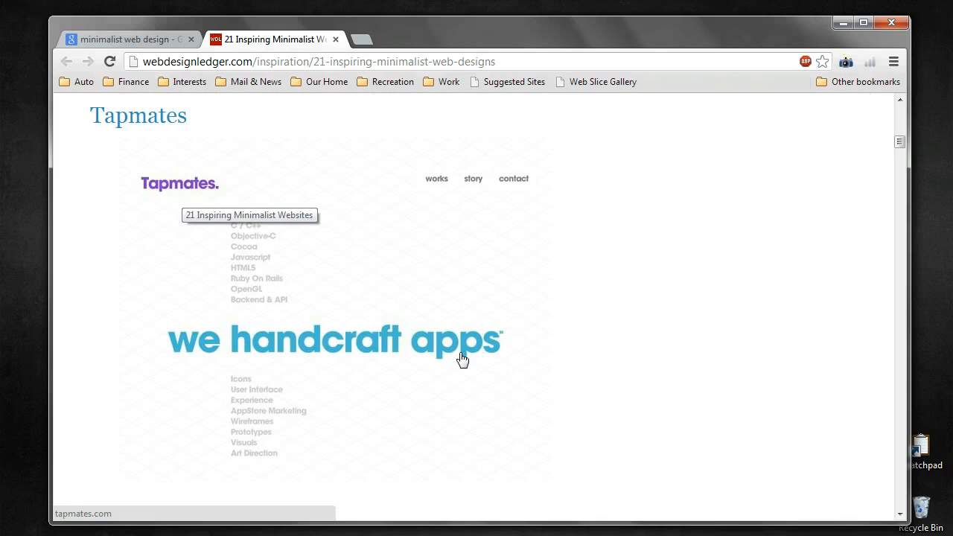
mouse_move(279, 367)
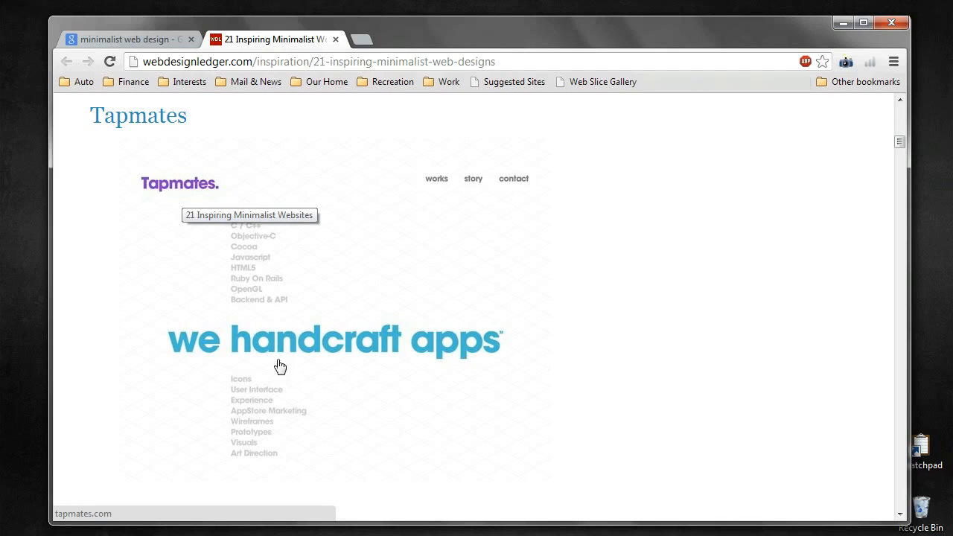
mouse_move(220, 339)
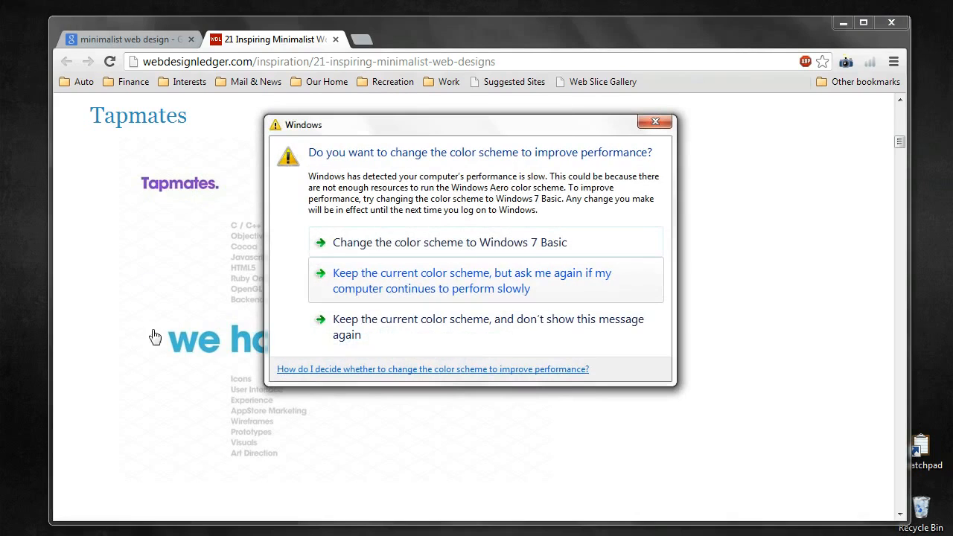
click(654, 121)
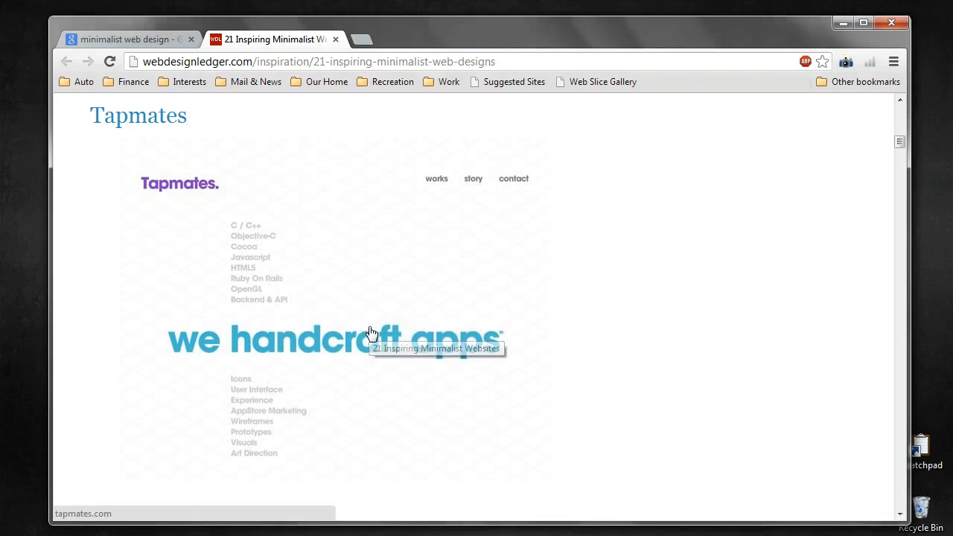
mouse_move(164, 357)
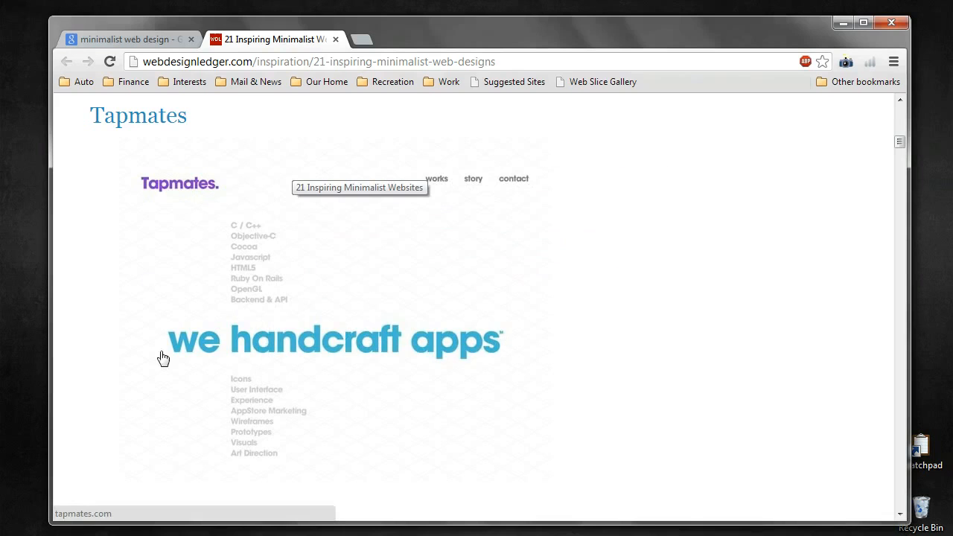
mouse_move(281, 313)
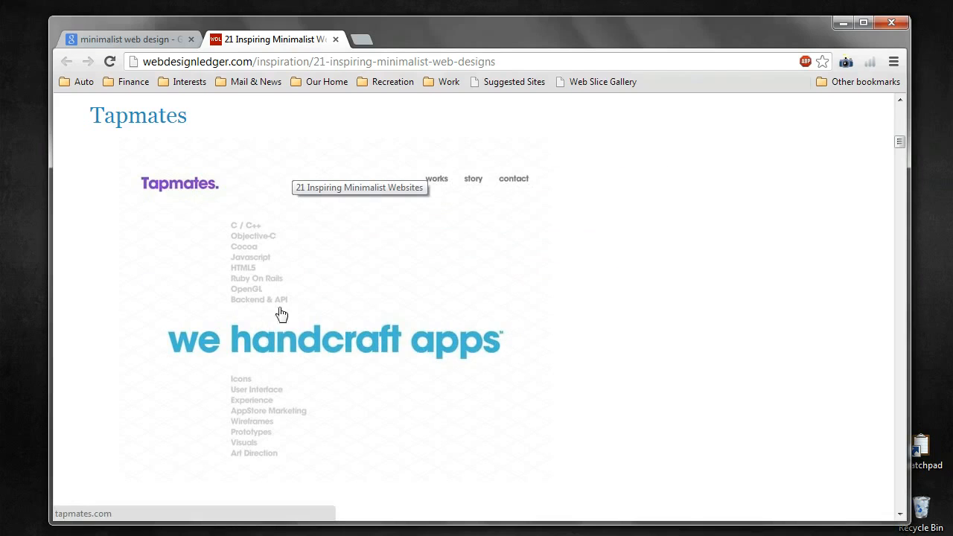
mouse_move(253, 232)
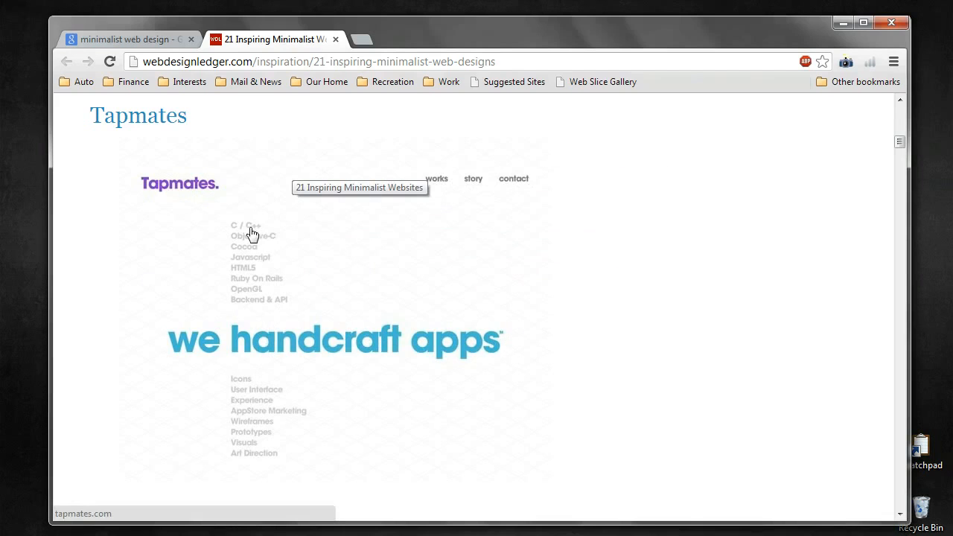
mouse_move(252, 295)
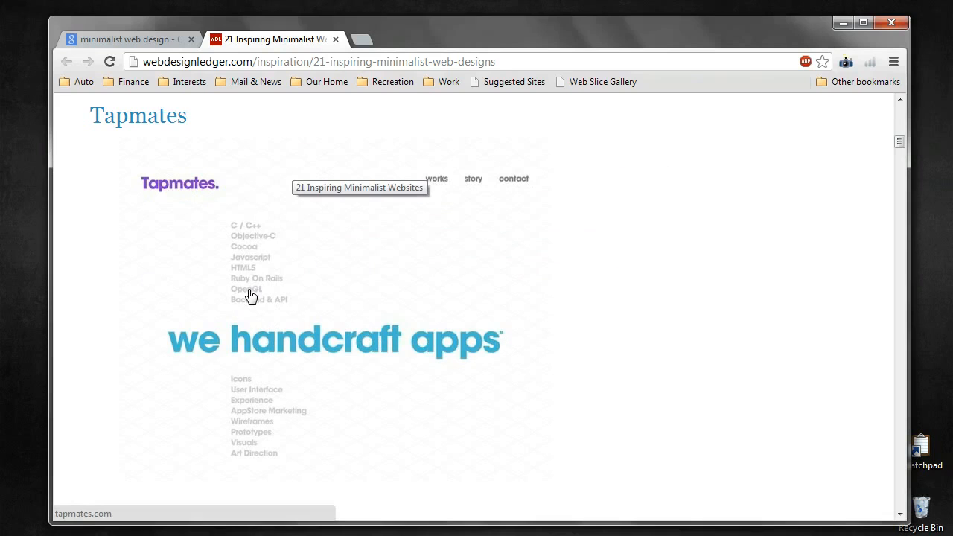
mouse_move(152, 276)
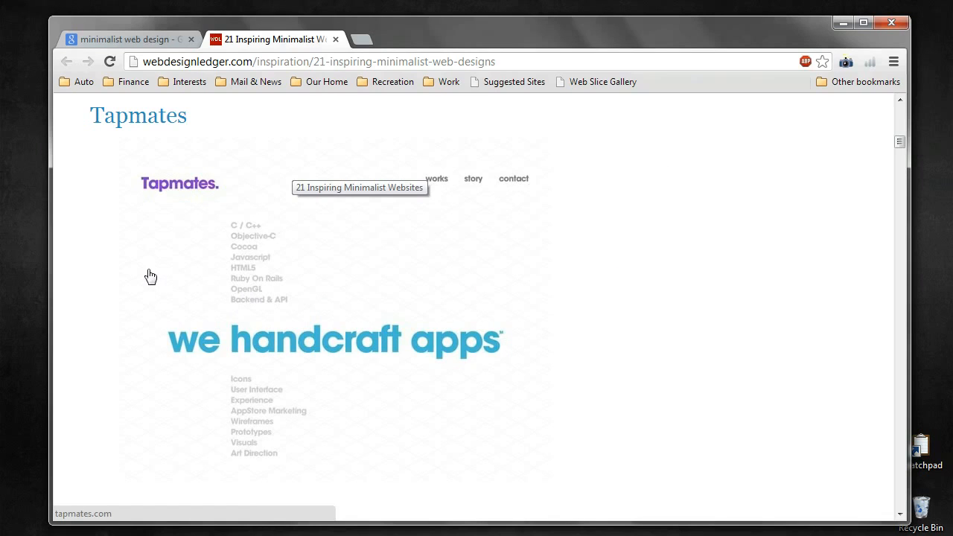
mouse_move(493, 289)
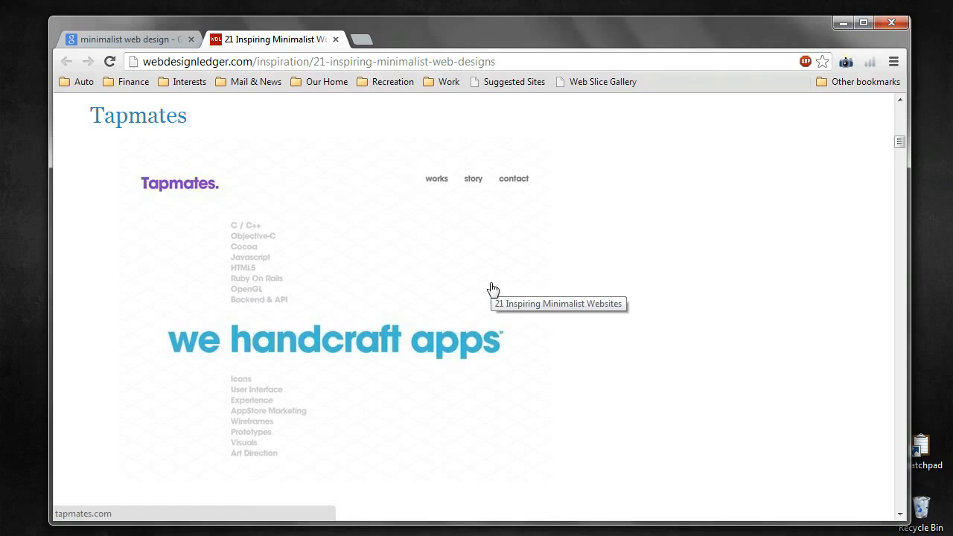
Step: Scroll through the Dodge & Burn and Shape Christmas examples, backing up to recheck them
scroll(down, 3)
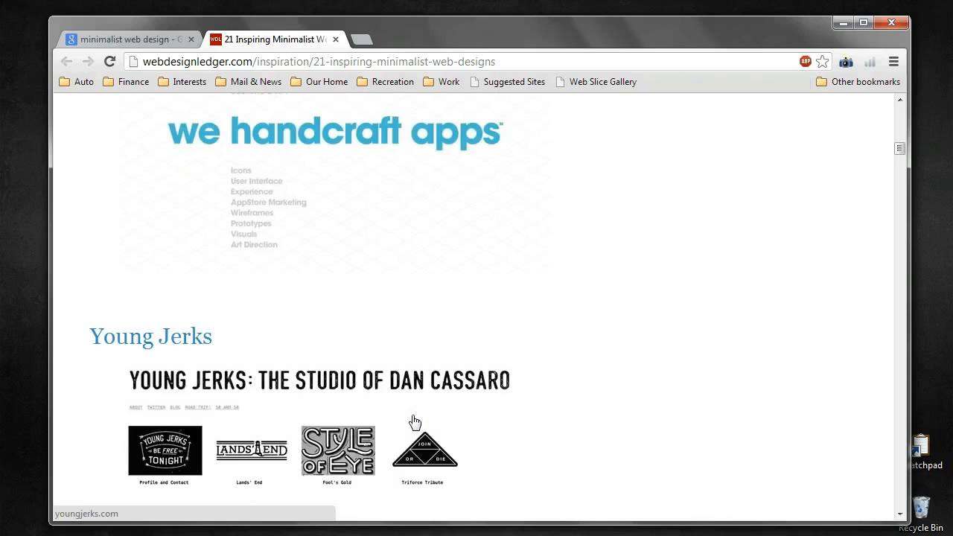
scroll(down, 3)
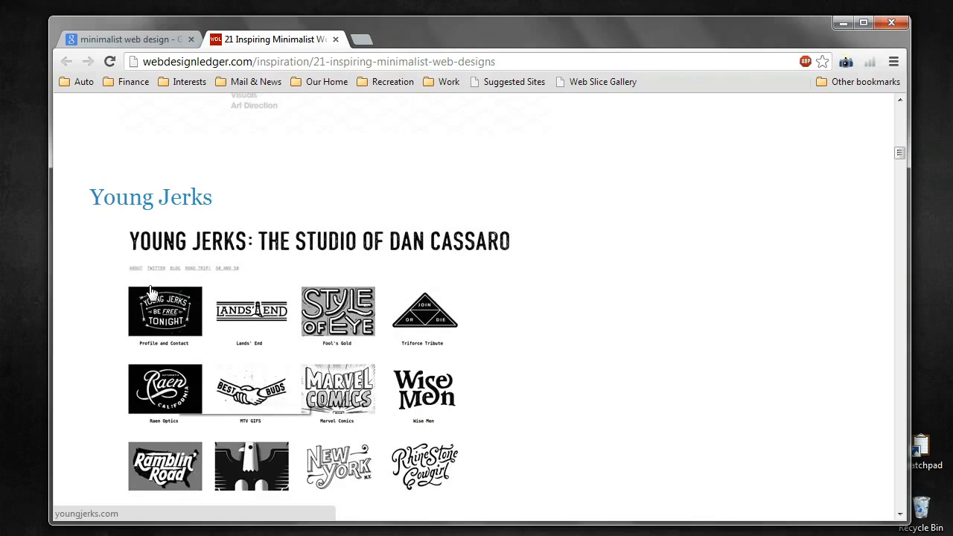
mouse_move(463, 396)
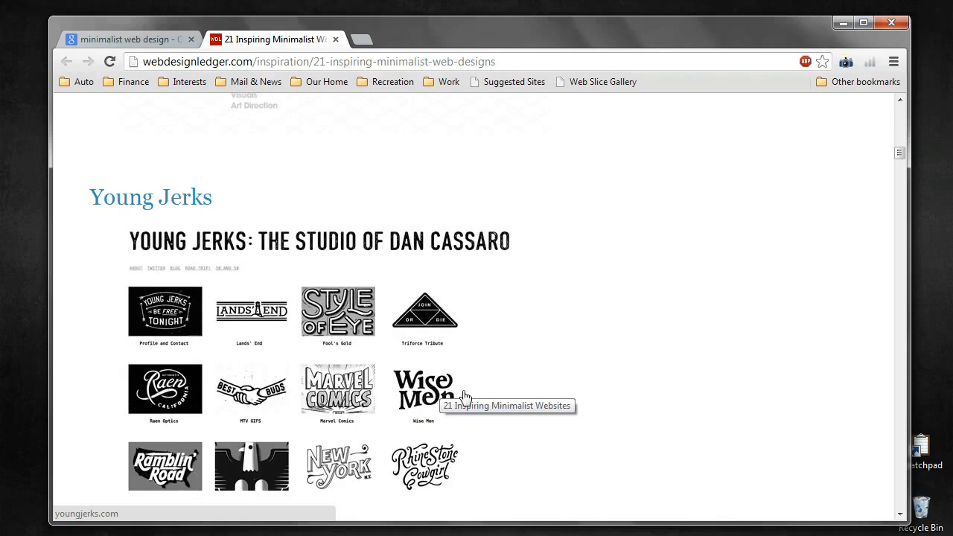
scroll(down, 3)
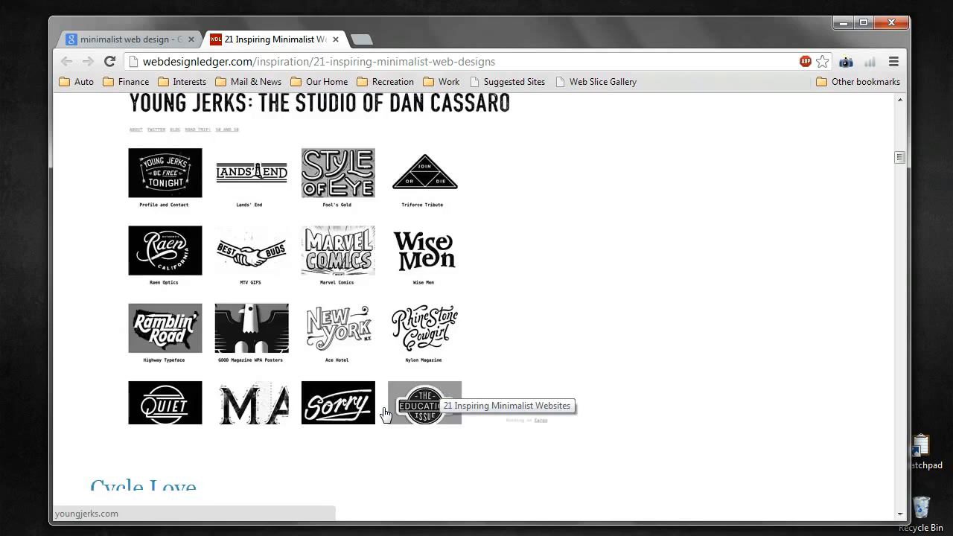
scroll(down, 3)
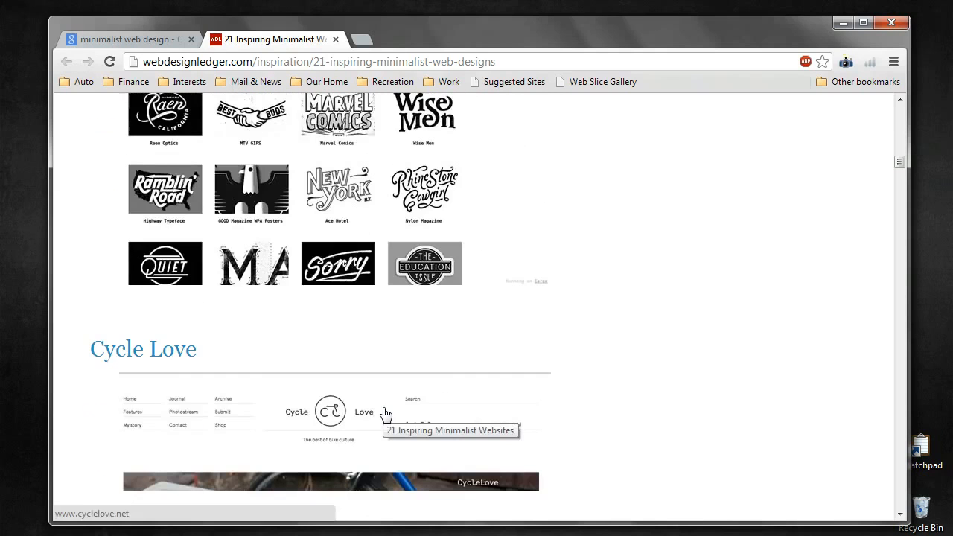
scroll(up, 3)
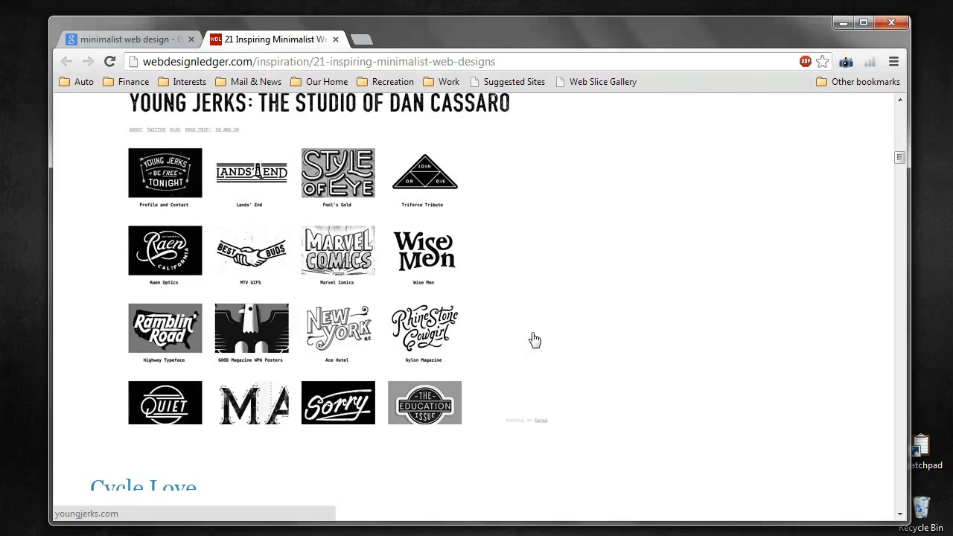
mouse_move(584, 341)
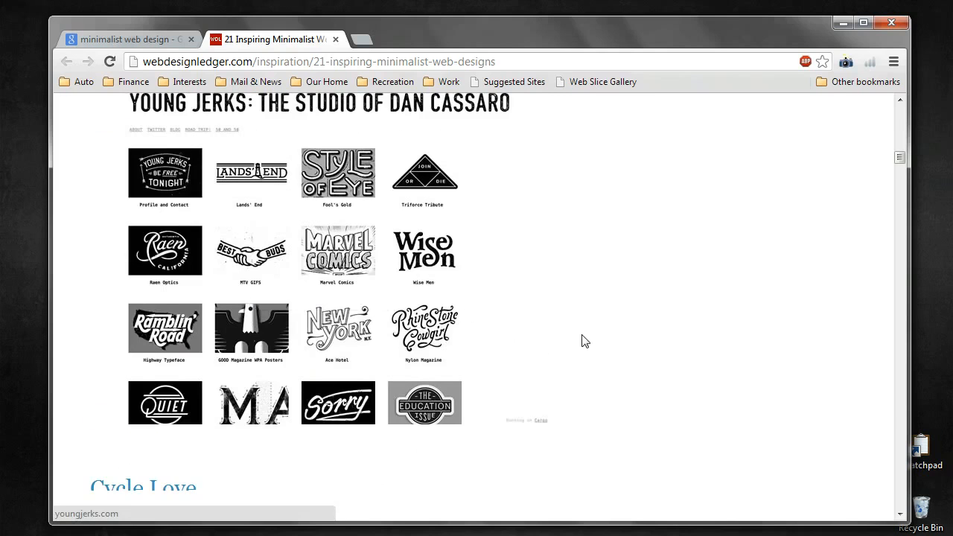
scroll(up, 3)
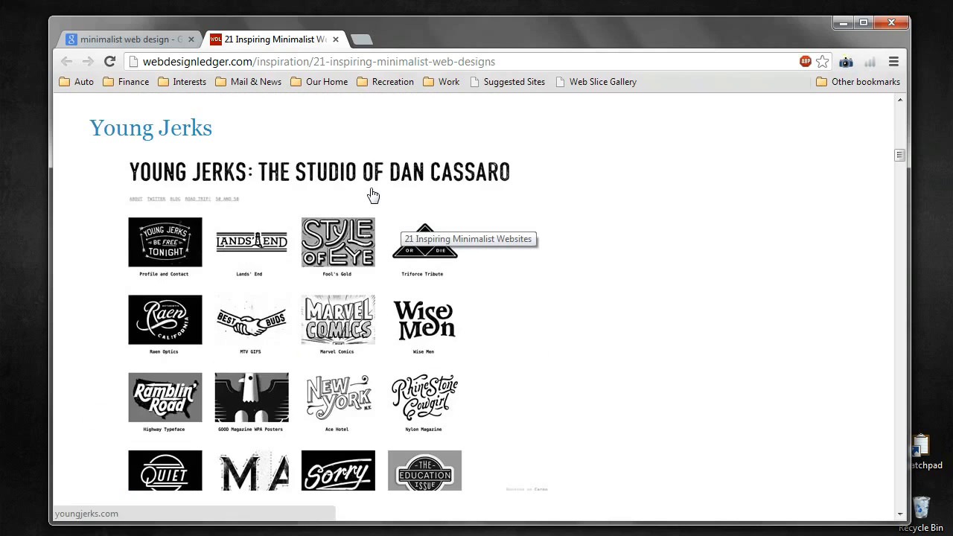
mouse_move(392, 263)
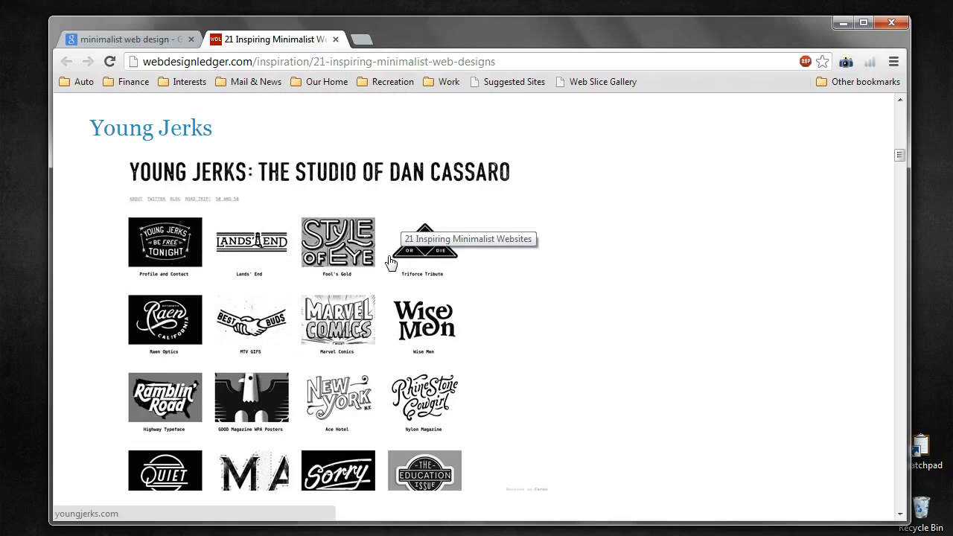
mouse_move(393, 274)
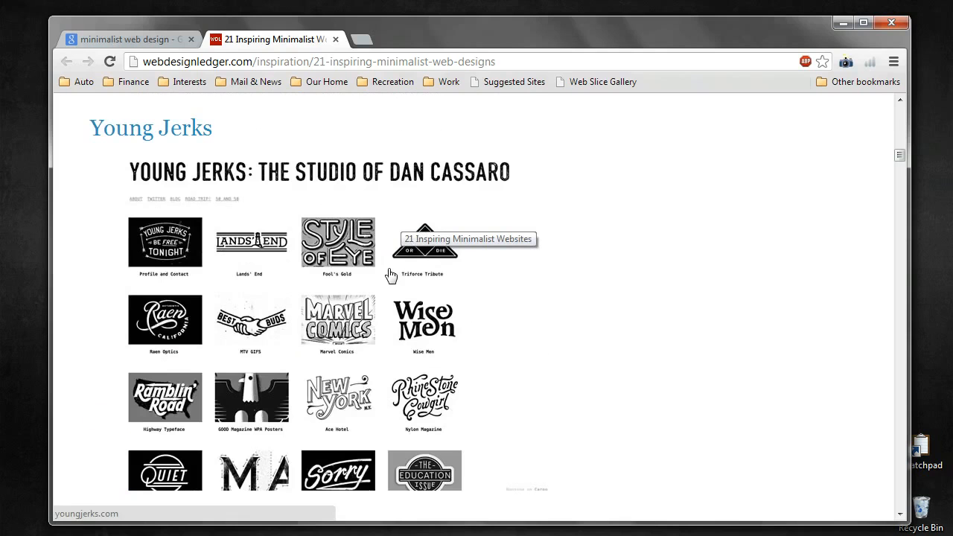
mouse_move(396, 277)
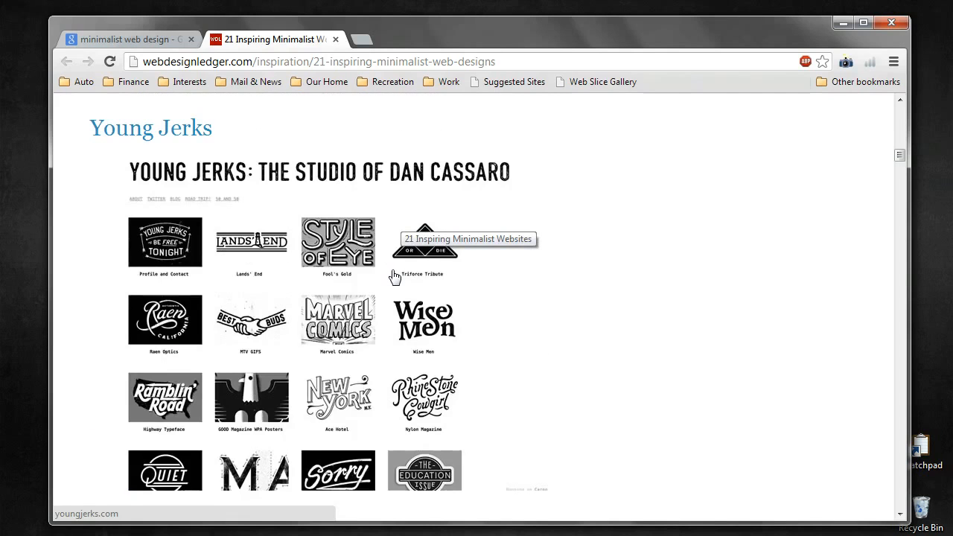
Step: Continue down the article's remaining examples to the Boundary Breaks site
scroll(down, 3)
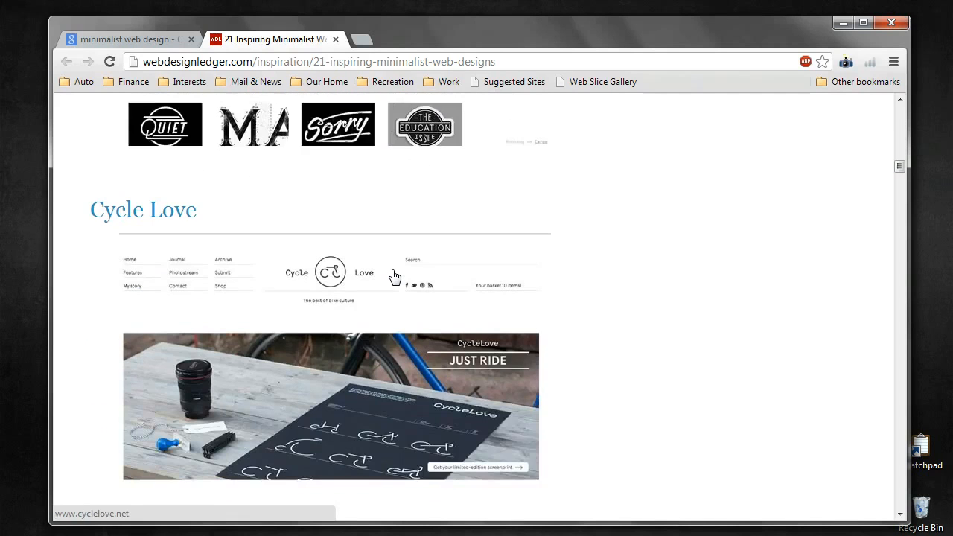
scroll(down, 3)
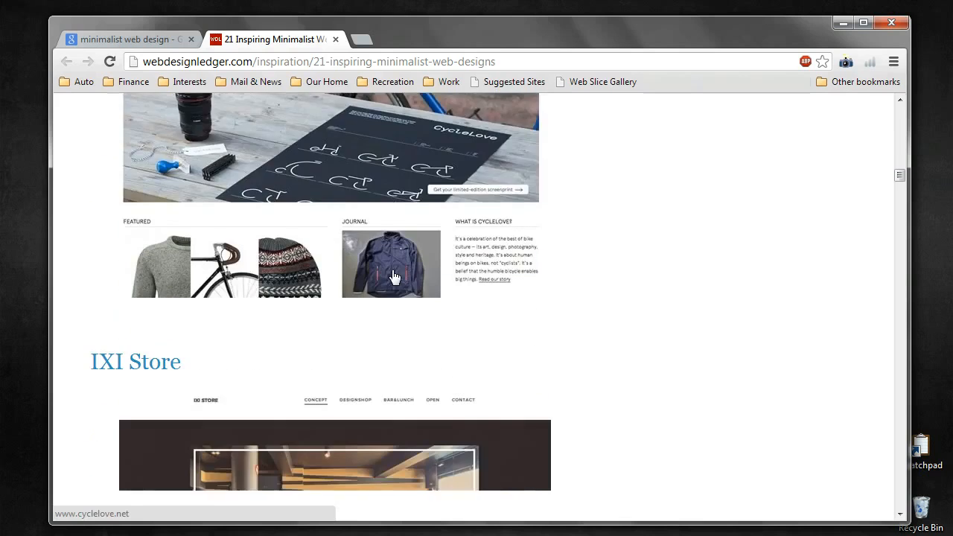
scroll(down, 3)
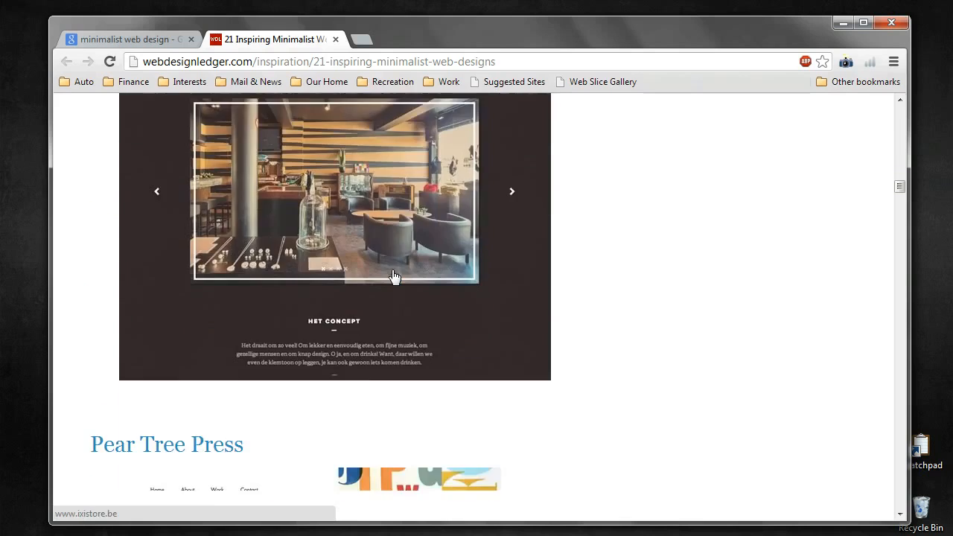
scroll(down, 3)
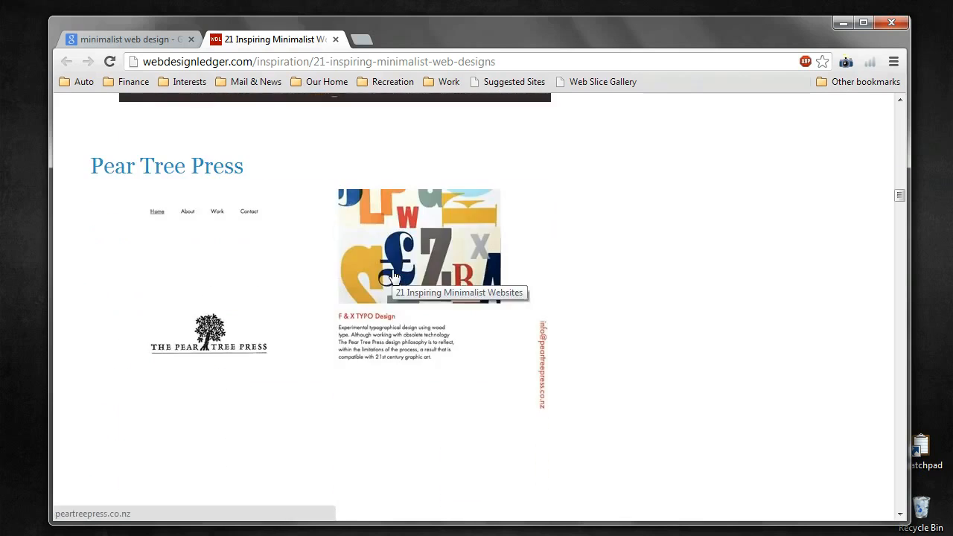
mouse_move(350, 289)
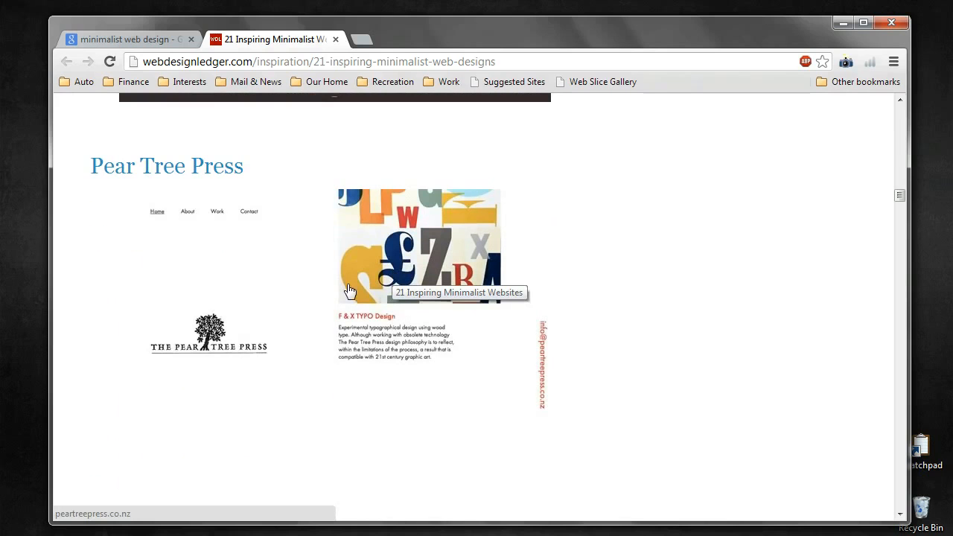
scroll(down, 3)
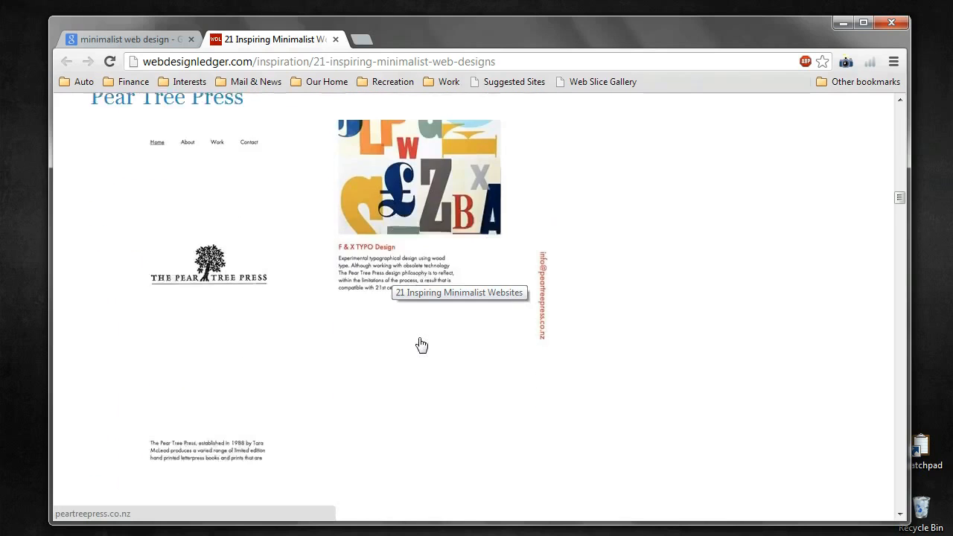
scroll(down, 3)
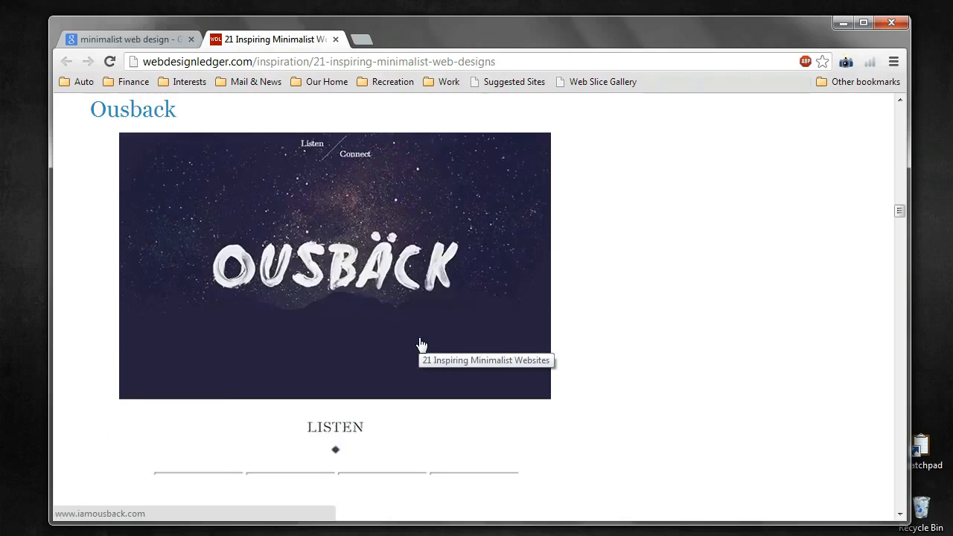
scroll(down, 3)
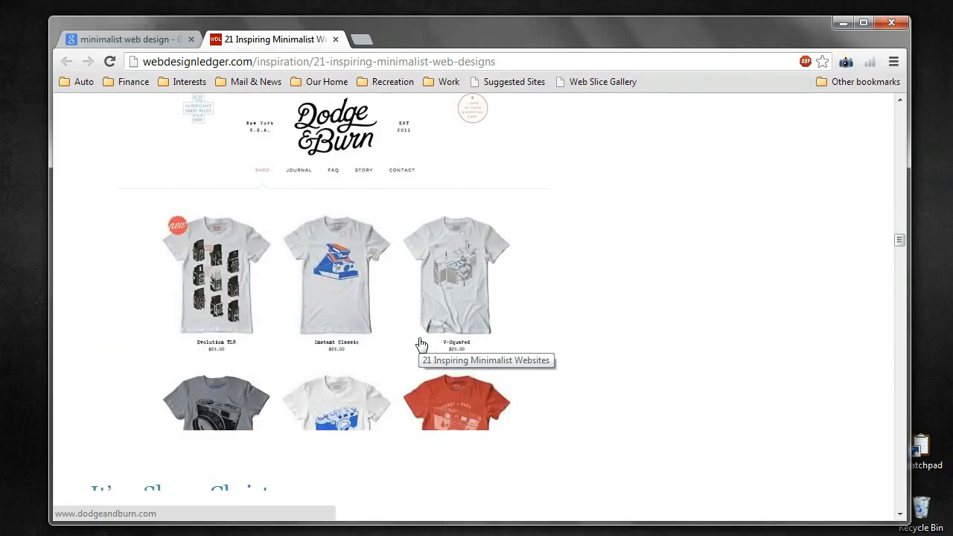
scroll(down, 3)
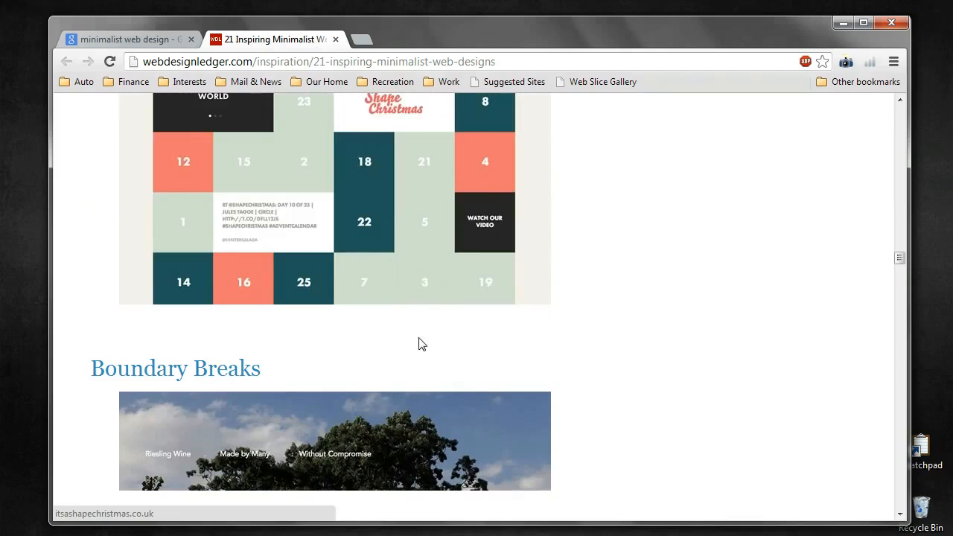
scroll(down, 3)
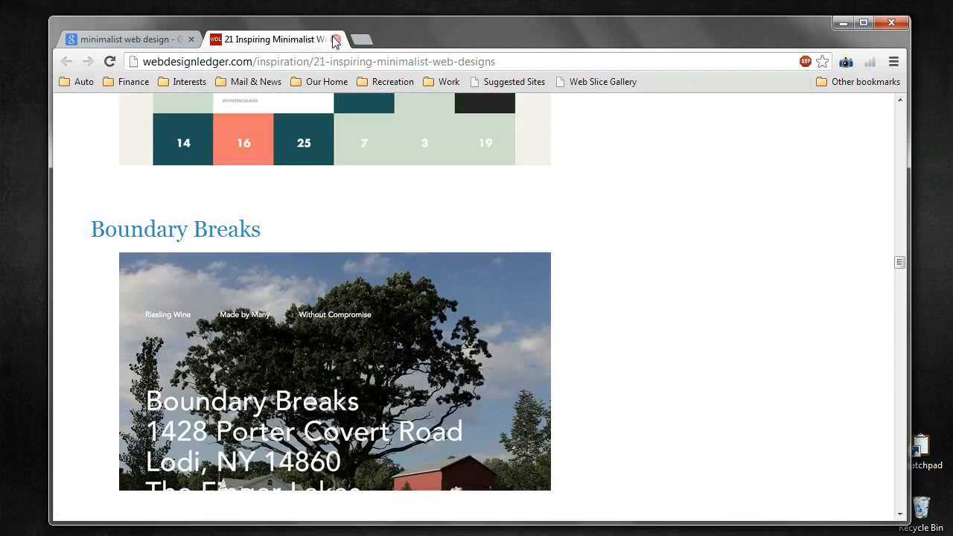
Step: Close the webdesignledger tab and return to the search results for the Hongkiat article
click(333, 39)
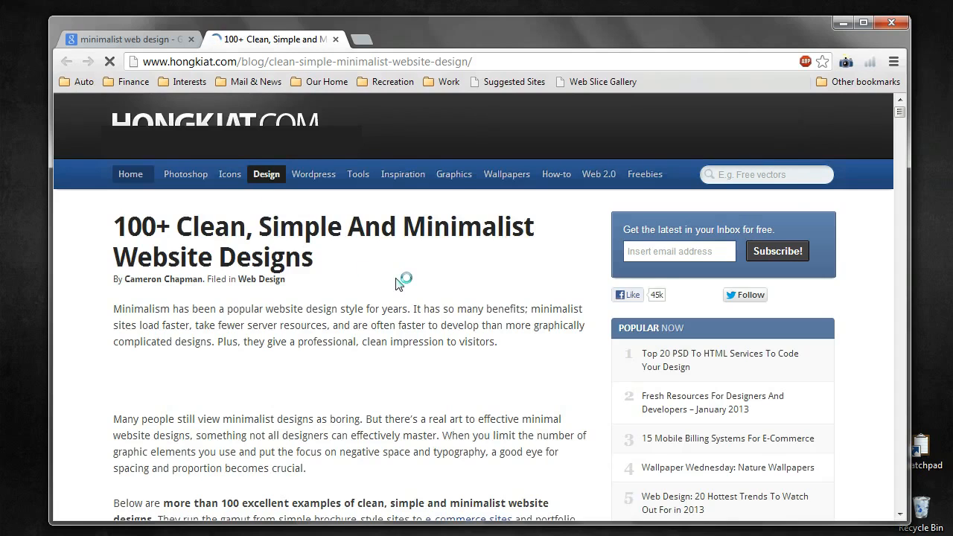
scroll(down, 3)
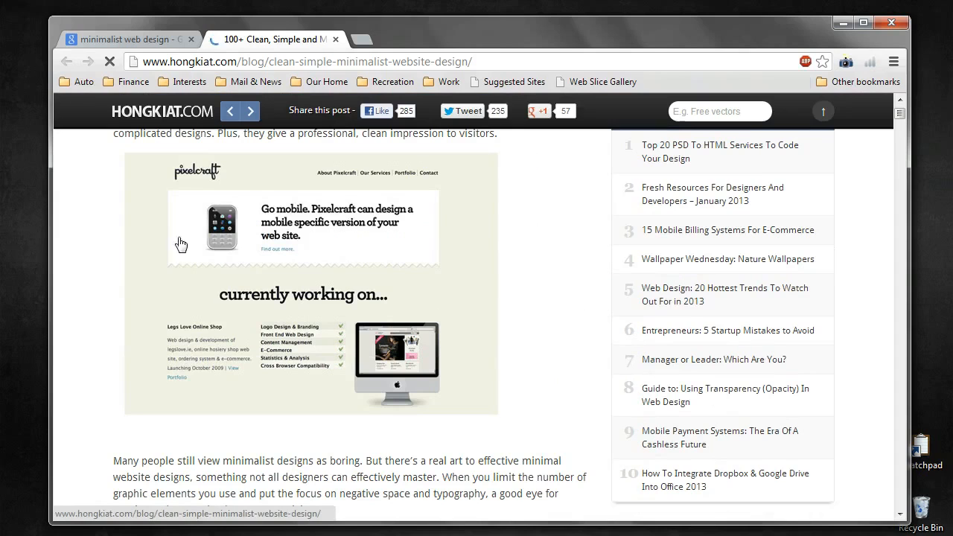
mouse_move(279, 271)
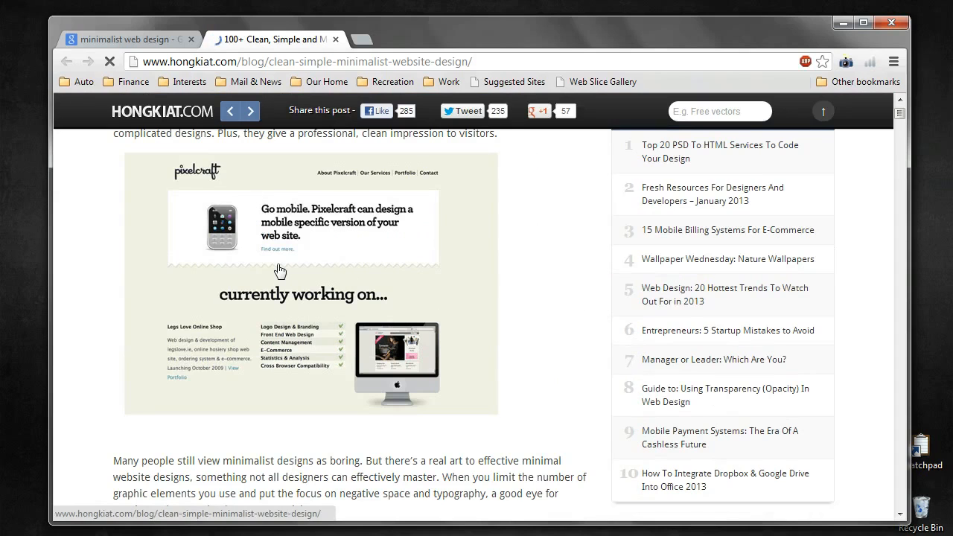
mouse_move(274, 274)
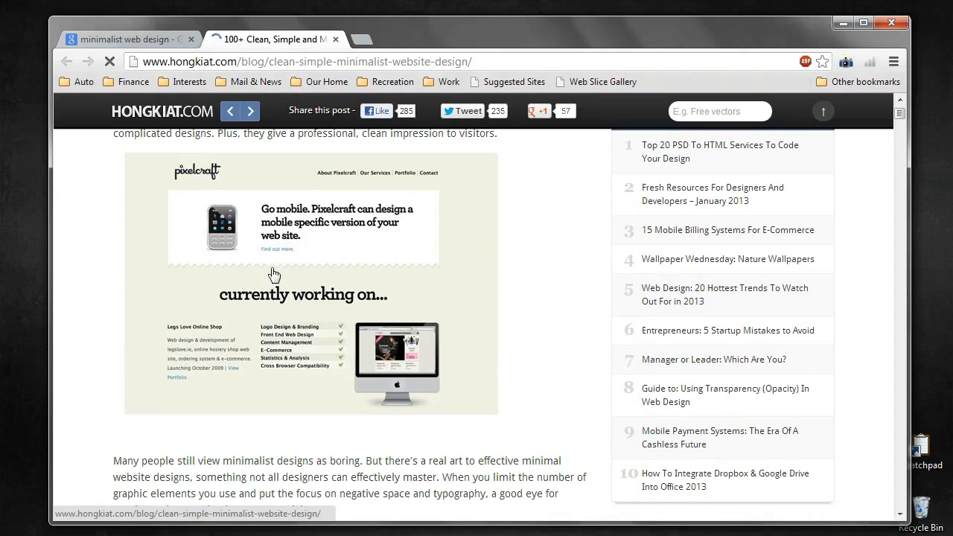
mouse_move(340, 219)
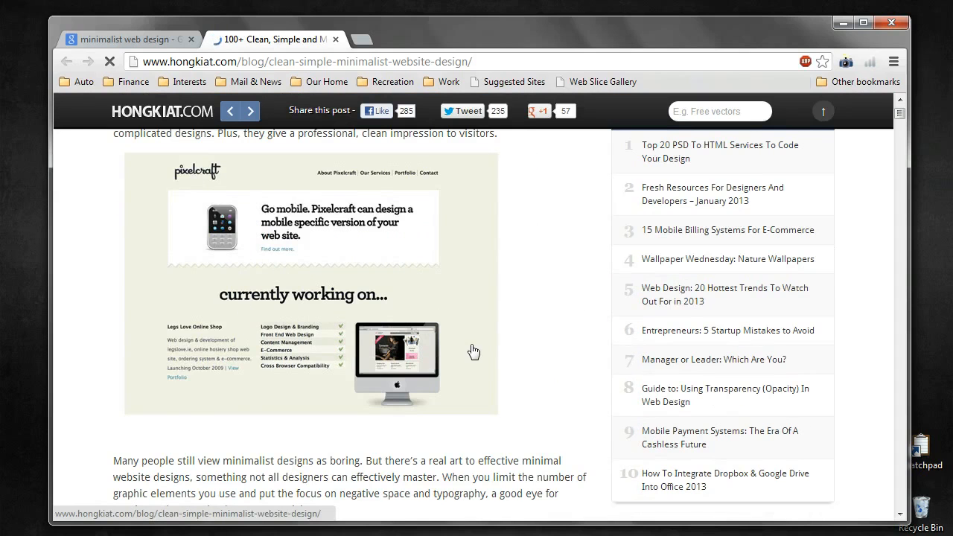
Step: Scroll the 100+ Clean, Simple and Minimalist Designs article down to Frieze Magazine
scroll(down, 3)
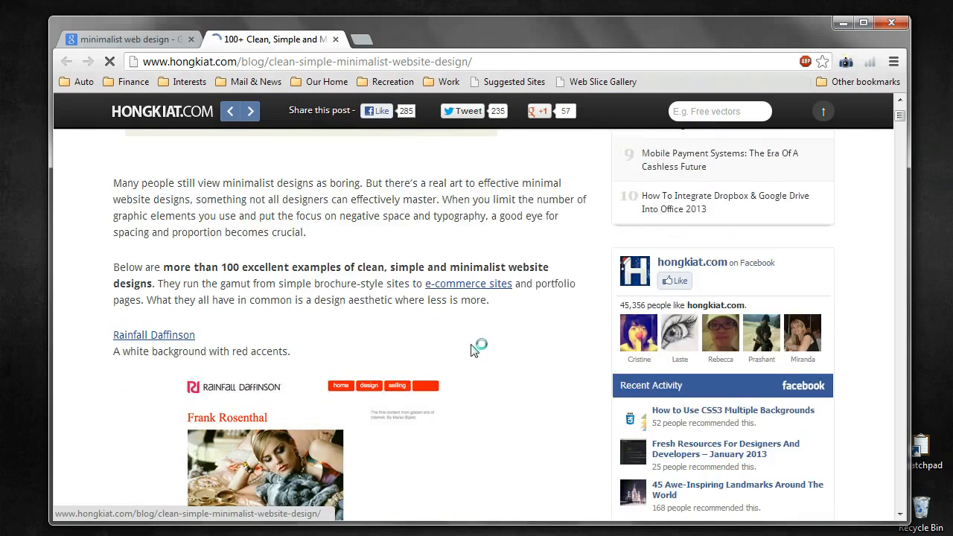
scroll(down, 3)
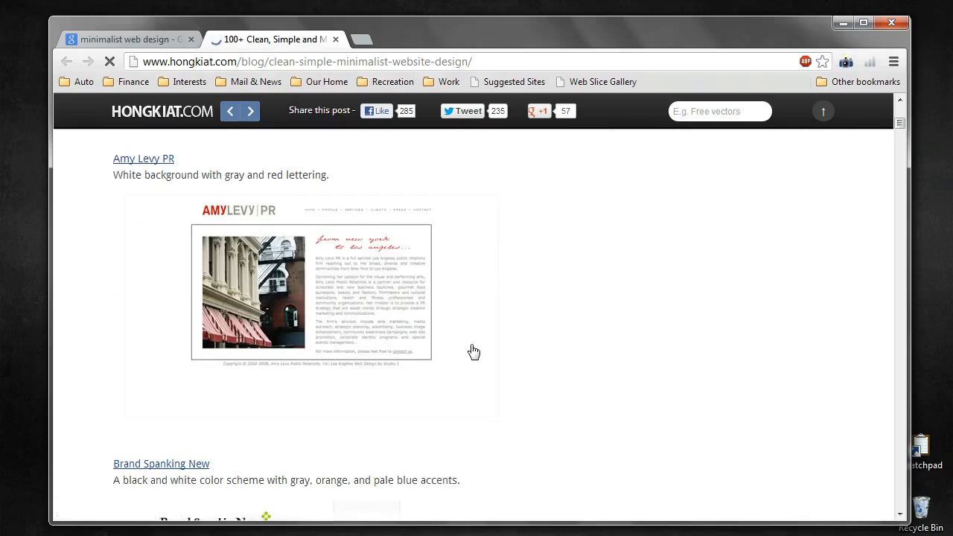
scroll(down, 3)
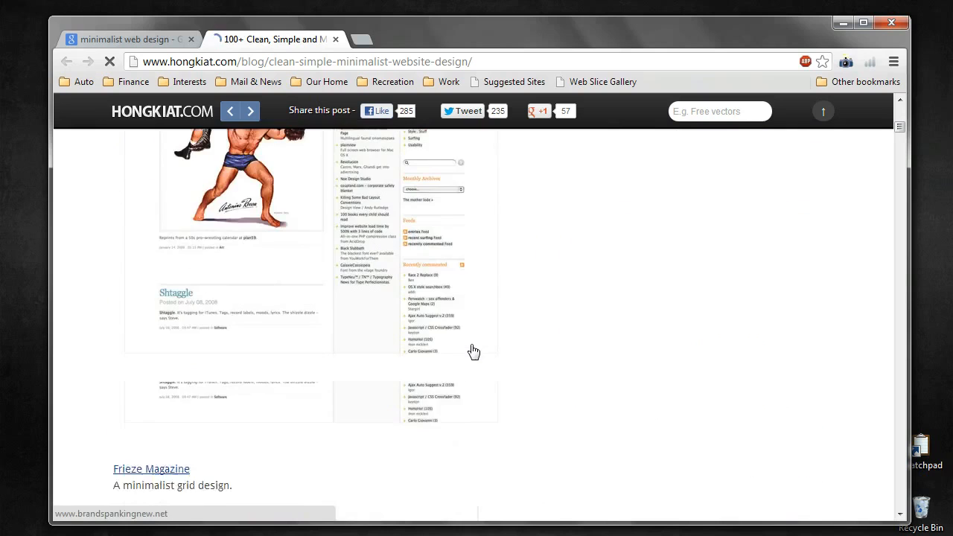
scroll(down, 3)
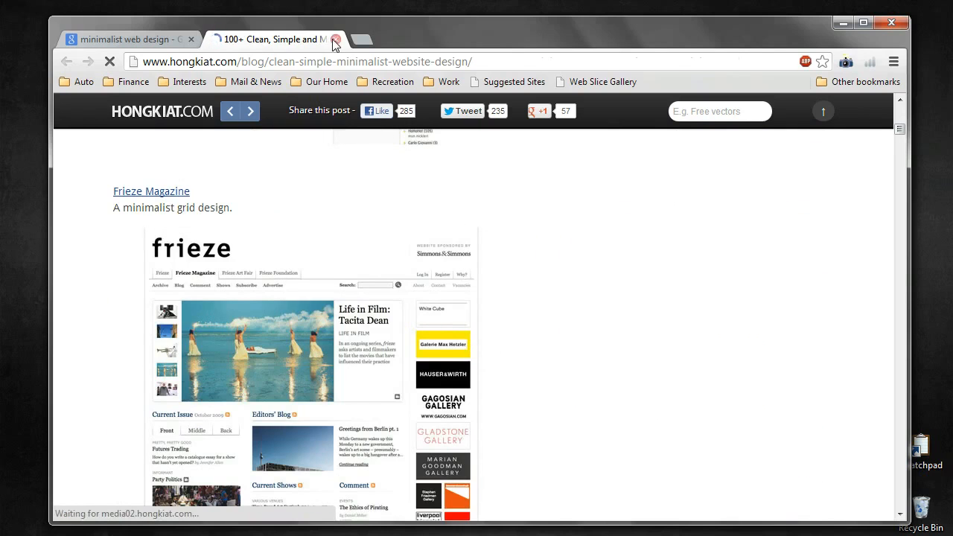
Step: Close the Hongkiat tab and browse the Minimal Sites gallery past Diana Scherer, fruute and Pollen
click(336, 38)
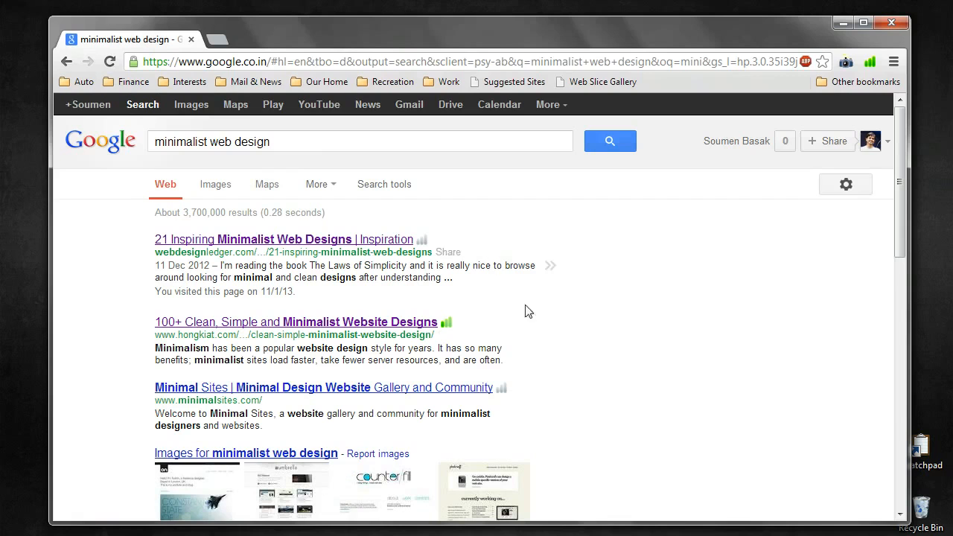
scroll(down, 3)
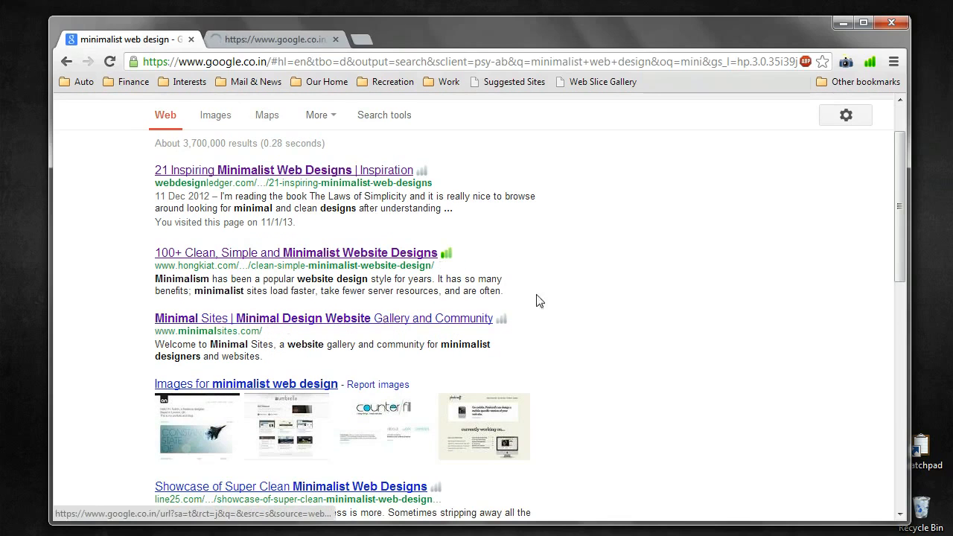
scroll(down, 3)
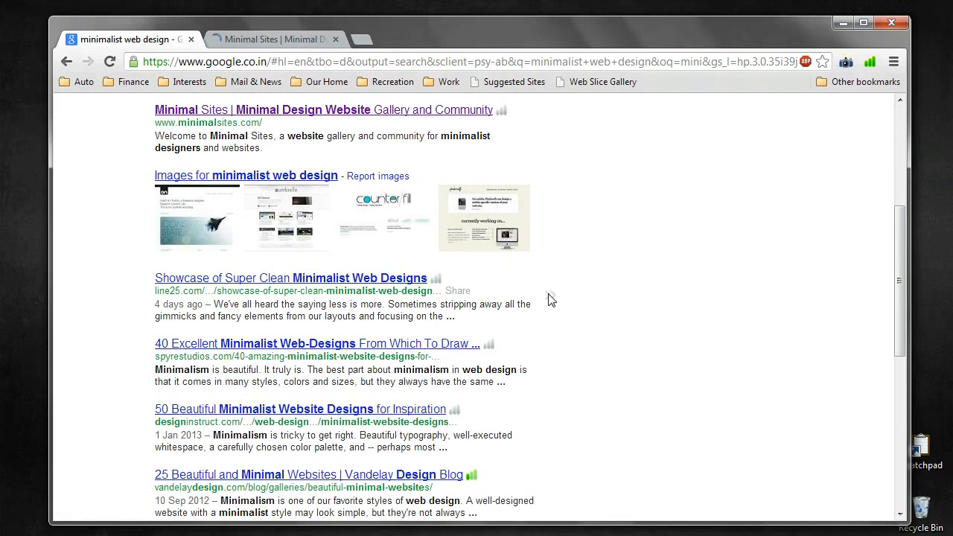
mouse_move(358, 278)
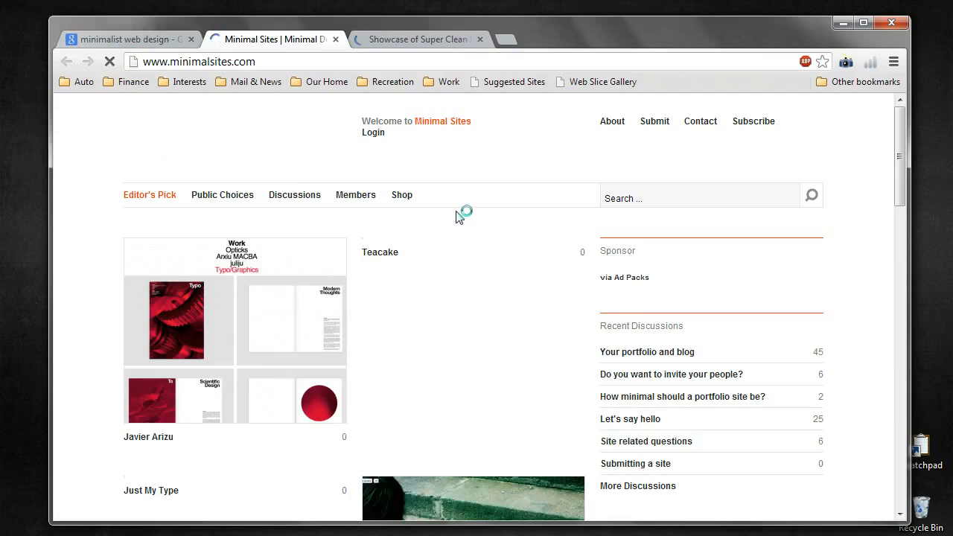
scroll(down, 3)
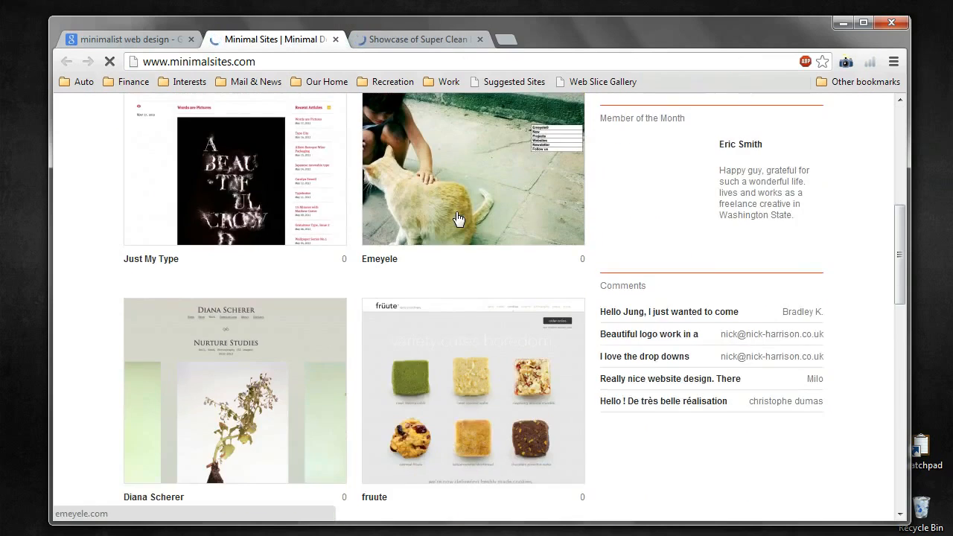
scroll(down, 3)
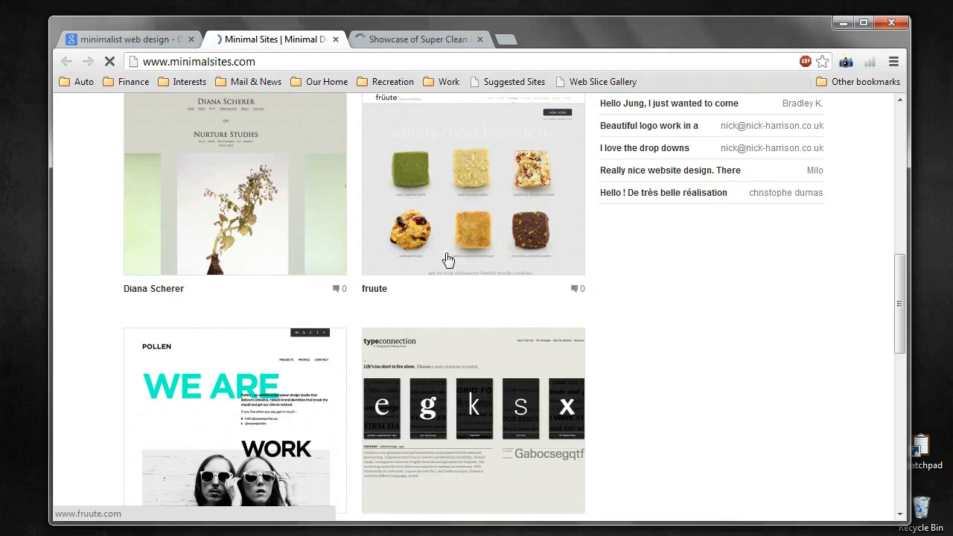
Step: Close the Minimal Sites tab and start down the Line25 super clean showcase article
click(417, 39)
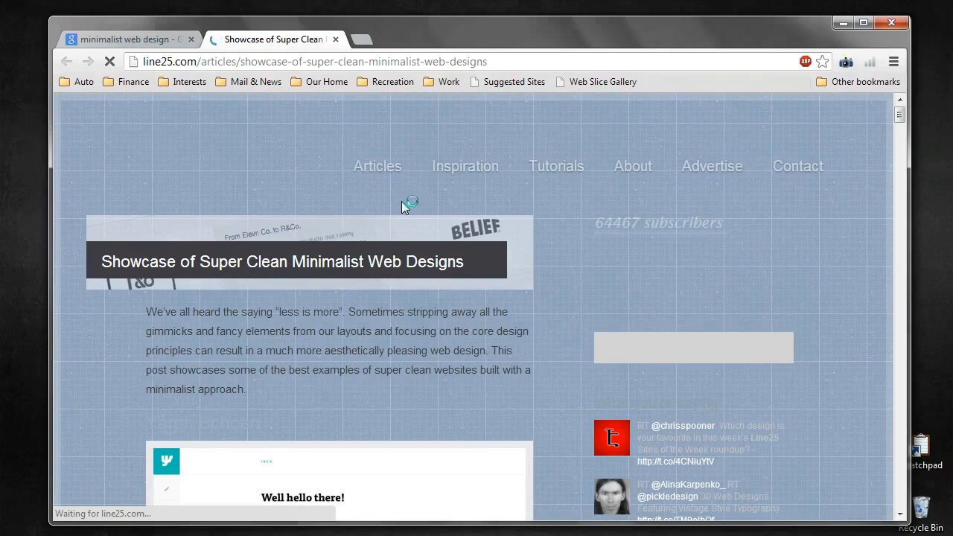
scroll(down, 3)
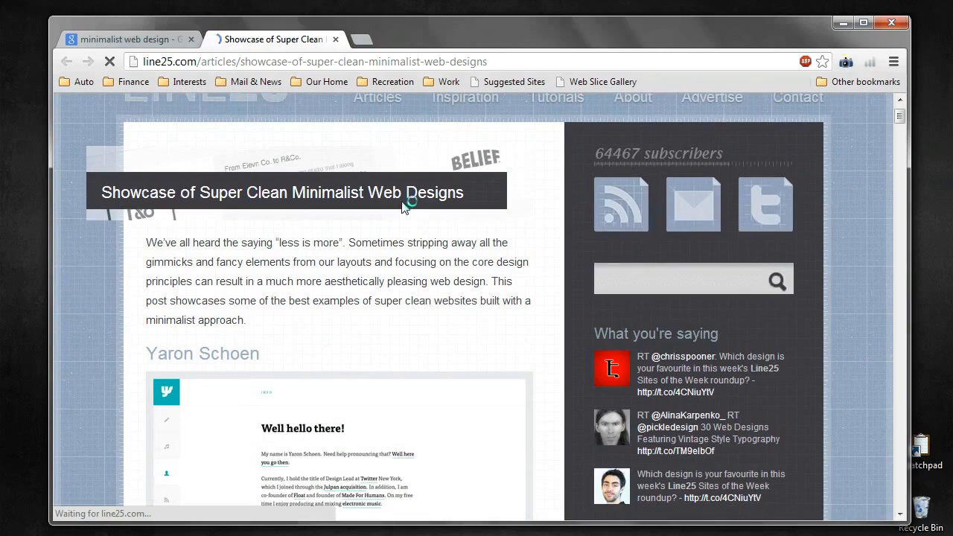
scroll(down, 3)
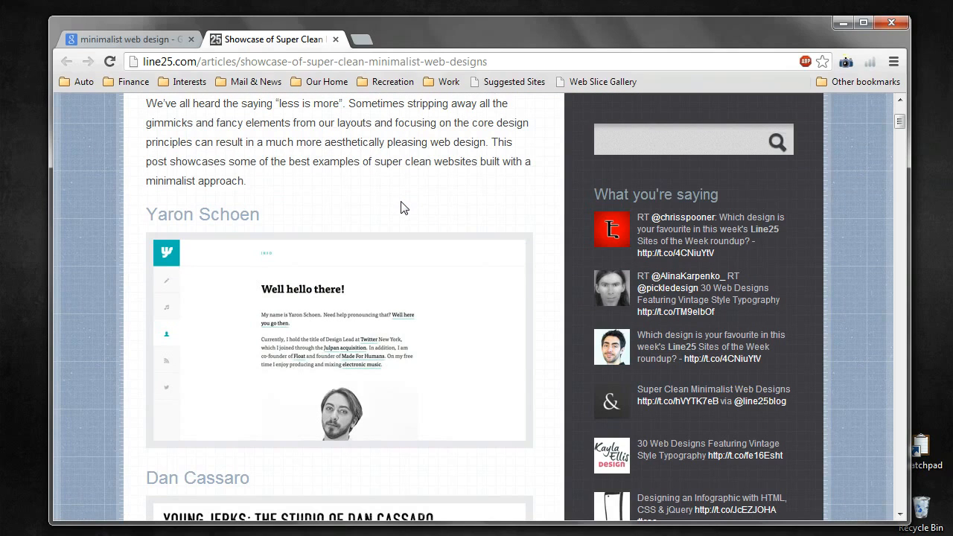
mouse_move(533, 229)
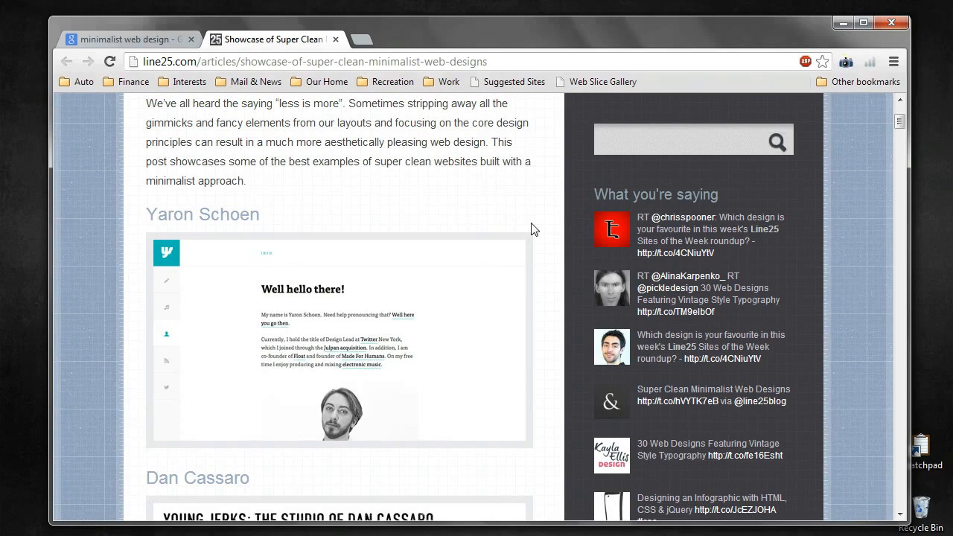
Step: Scroll the showcase down to the Simon Foster and Nudge examples
scroll(down, 3)
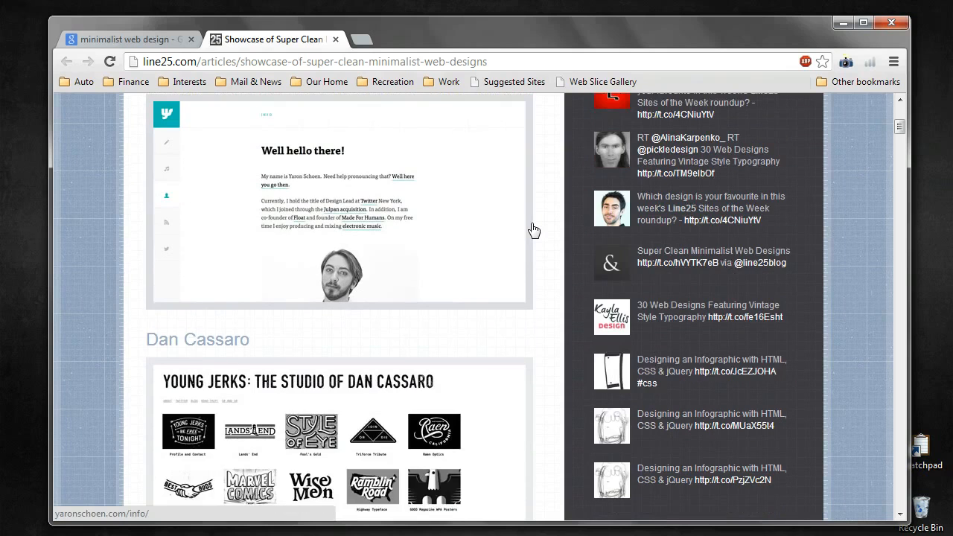
scroll(down, 3)
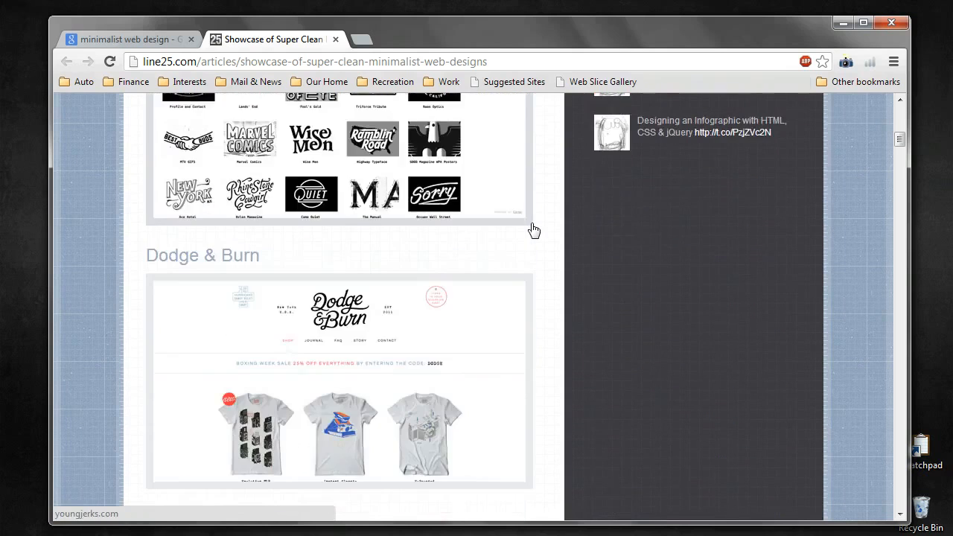
scroll(down, 3)
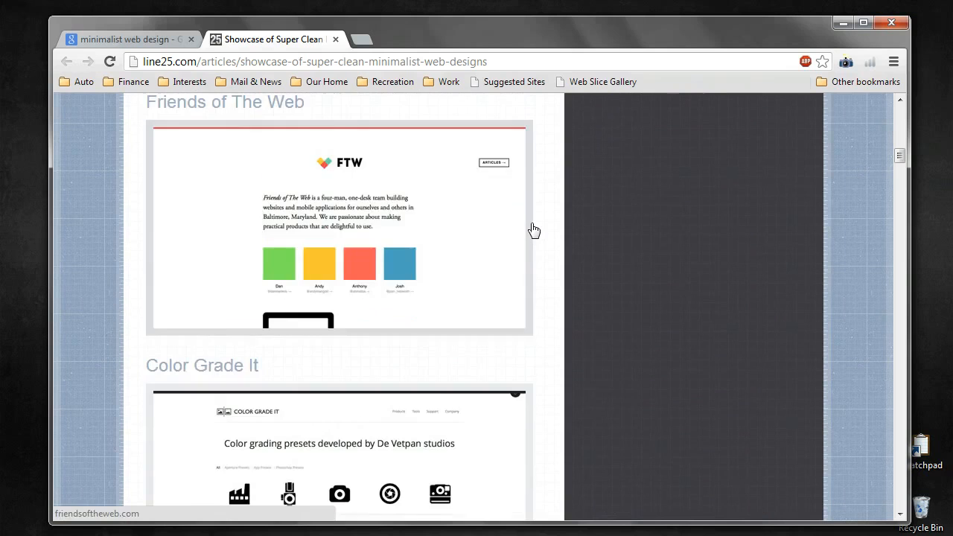
scroll(down, 3)
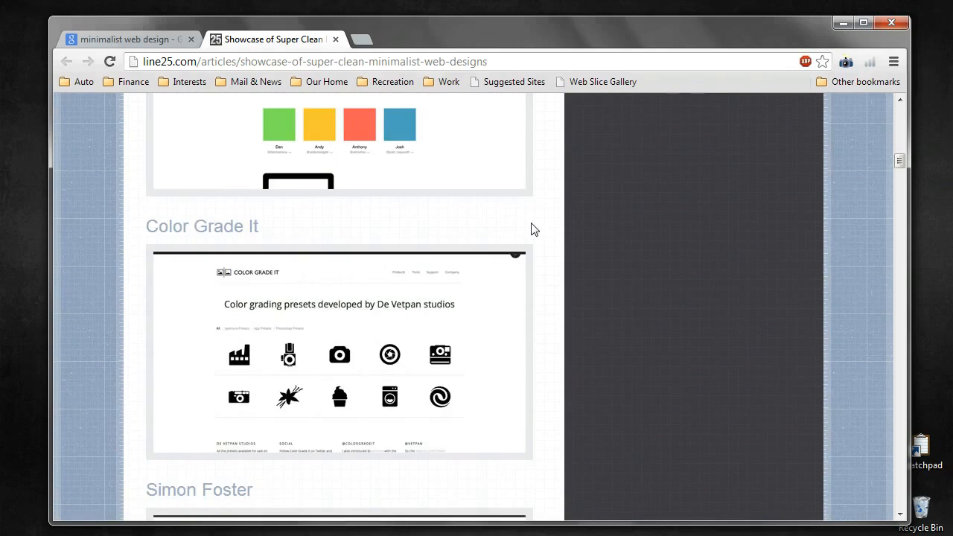
scroll(down, 3)
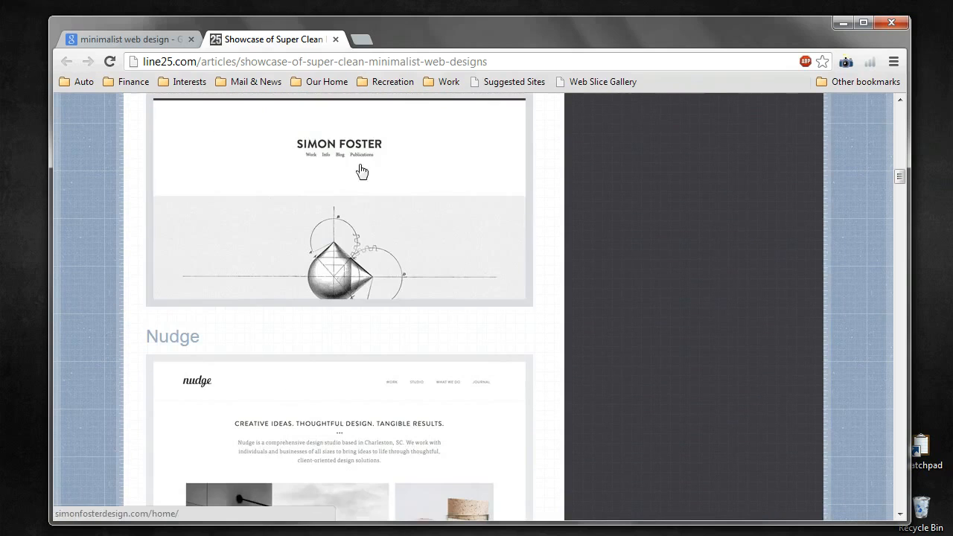